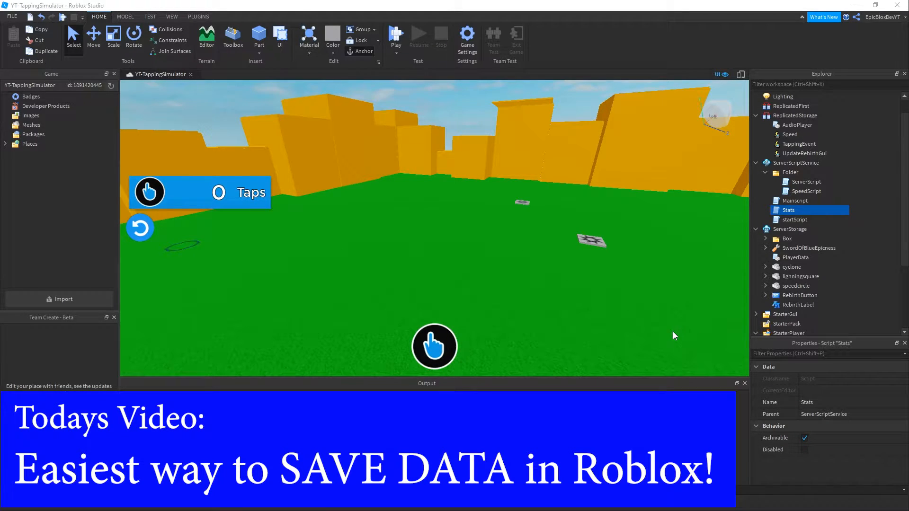
mouse_move(647, 334)
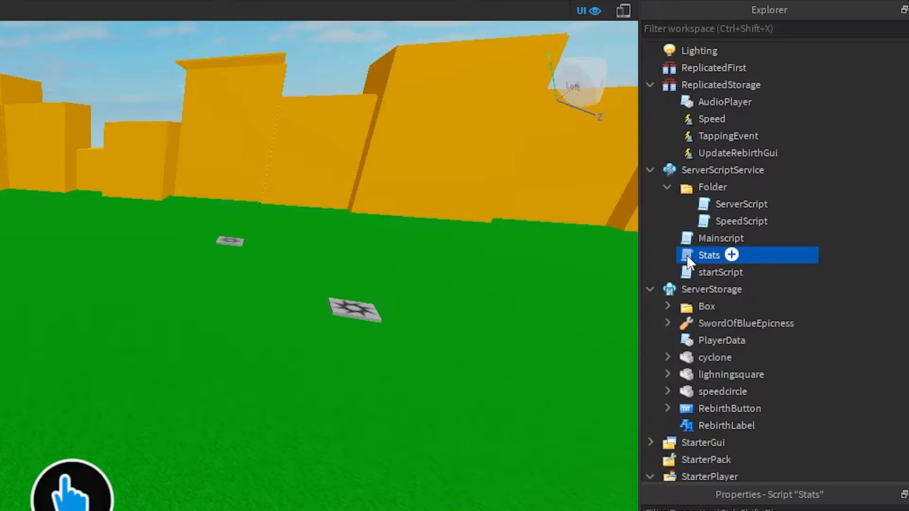
Open the Stats script, delete PlayerData from ServerStorage, and return to the script
double_click(709, 255)
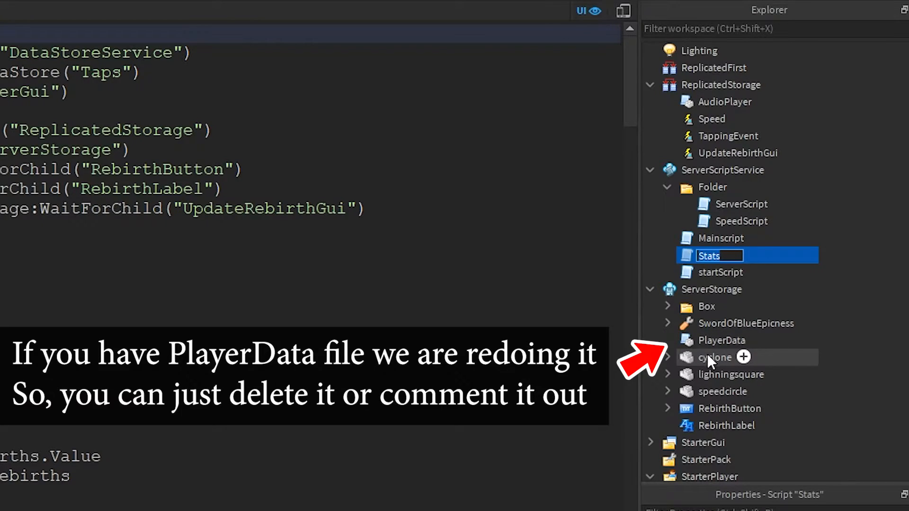
left_click(722, 339)
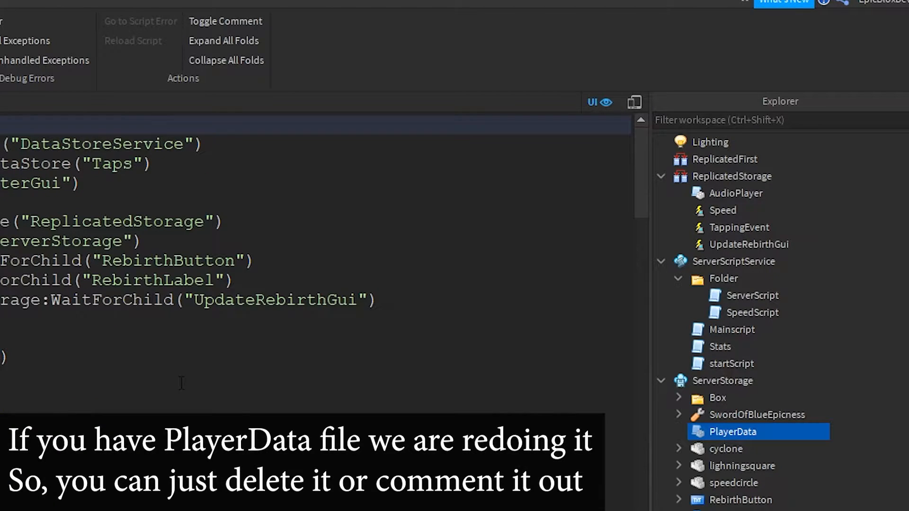
right_click(733, 431)
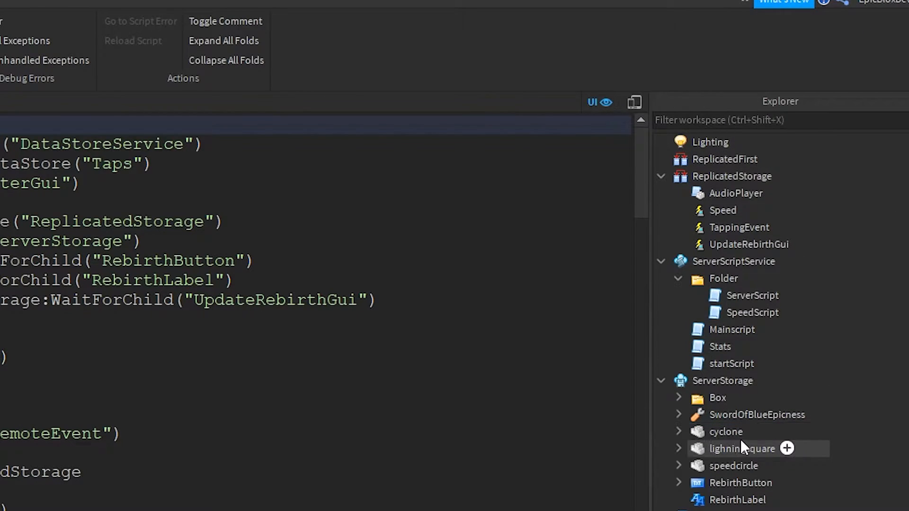
mouse_move(742, 414)
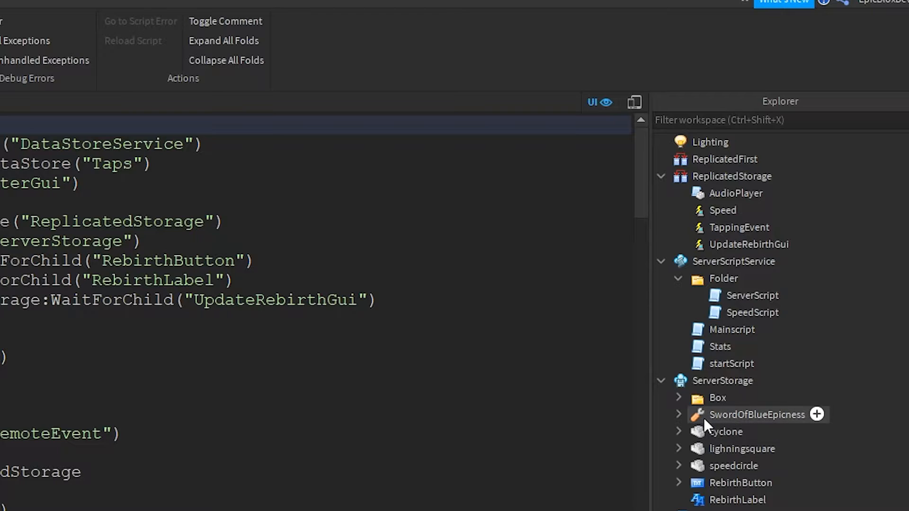
mouse_move(721, 380)
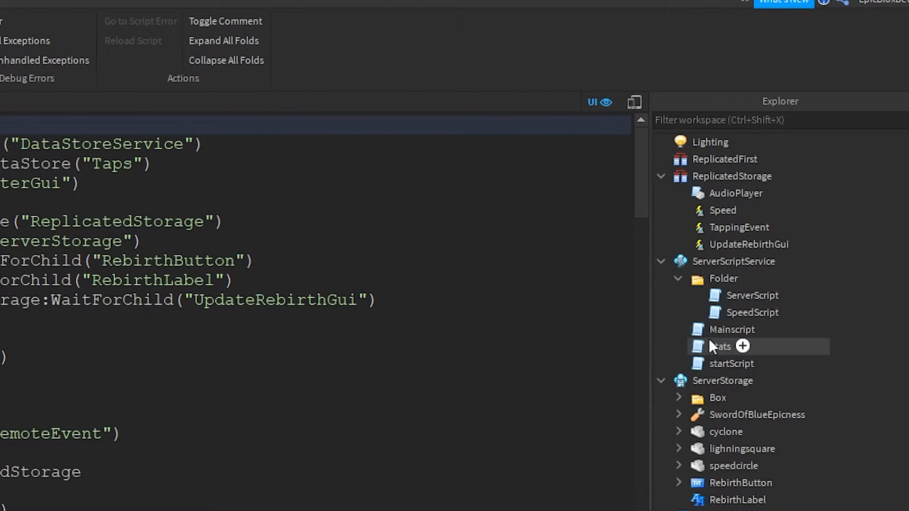
left_click(721, 346)
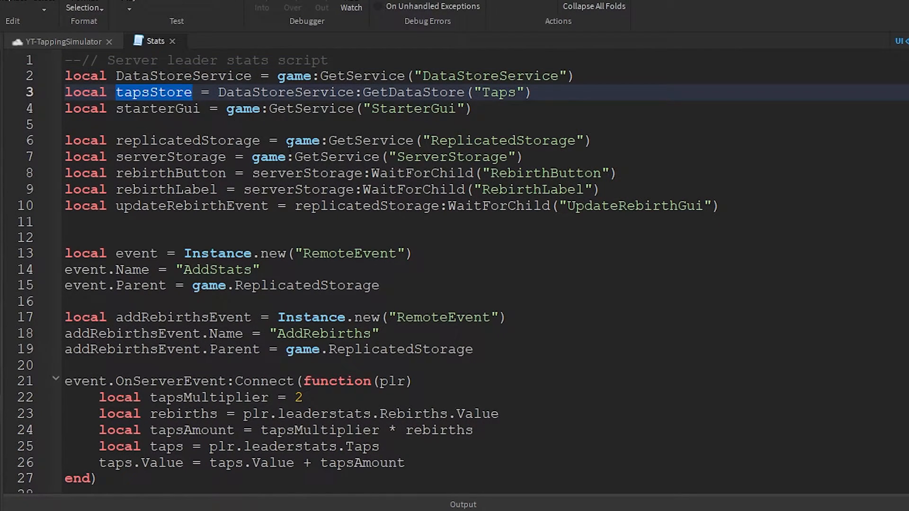
Rename tapsStore to playerDataStore with the data store key "PlayerDataStore"
type("playerData")
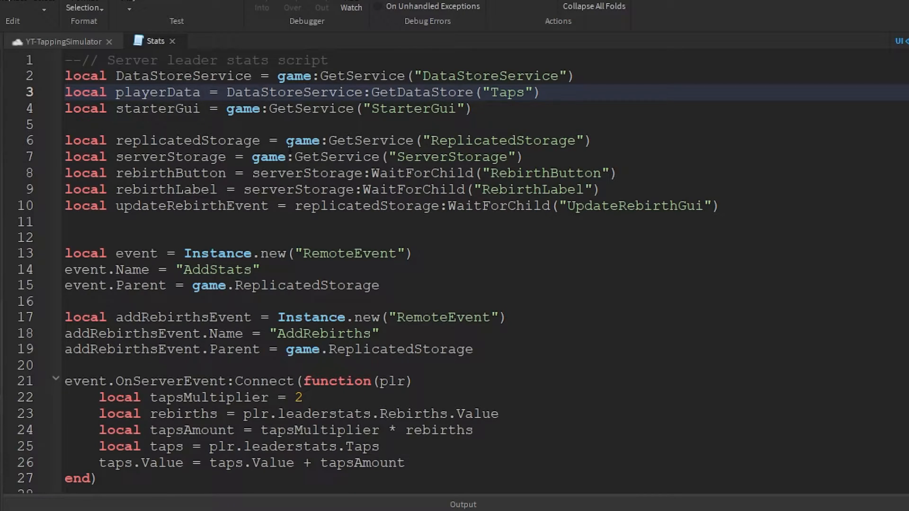
type("Store")
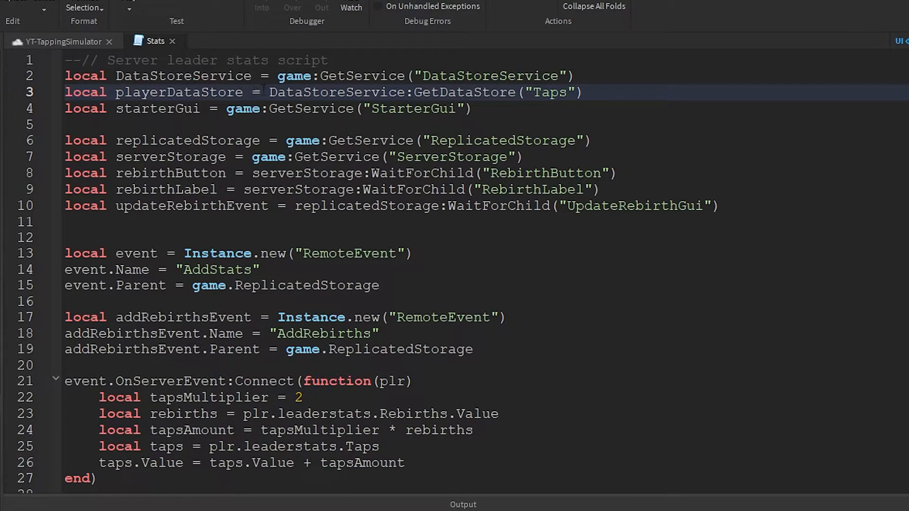
type("Player")
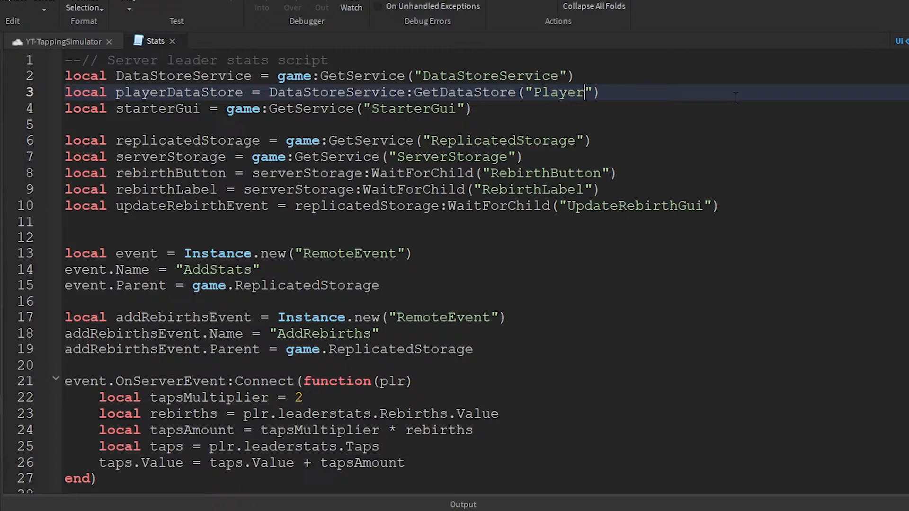
type("DataStore")
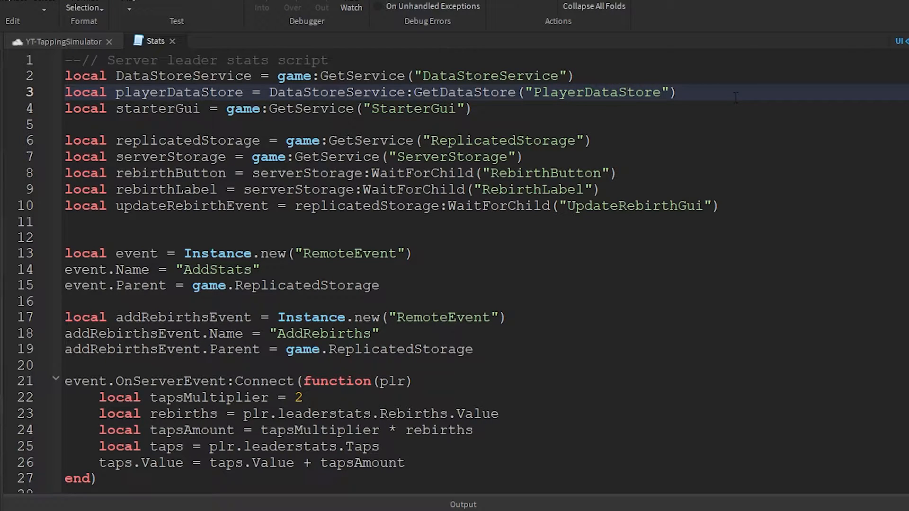
Rename the menu variable to taps and delete the old GetAsync loading block
scroll("down", 3)
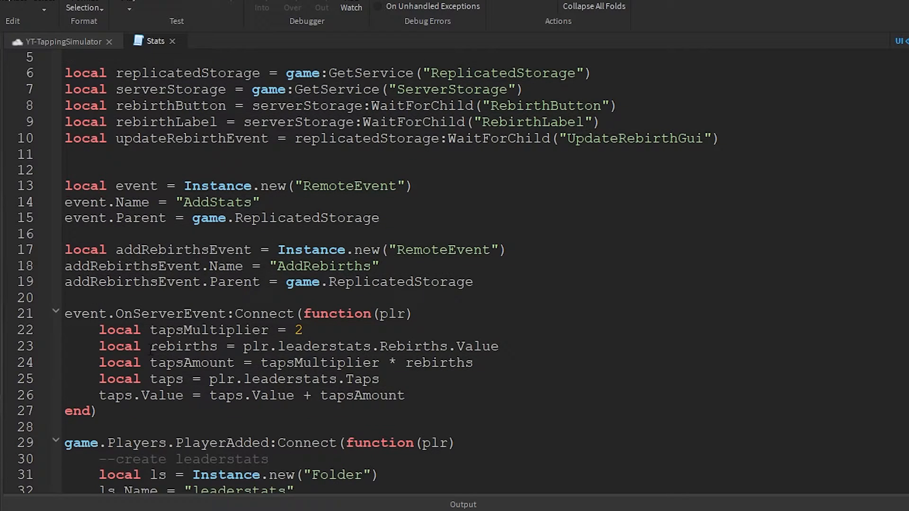
scroll("down", 3)
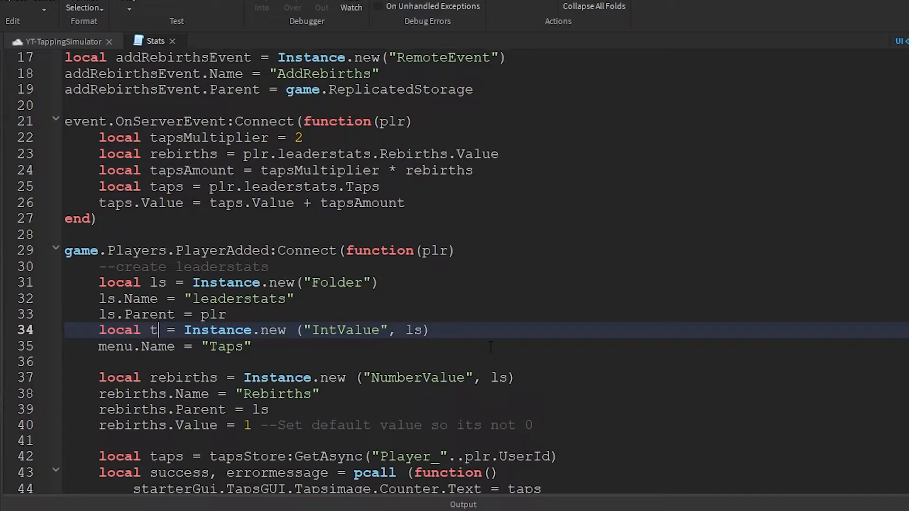
type("aps")
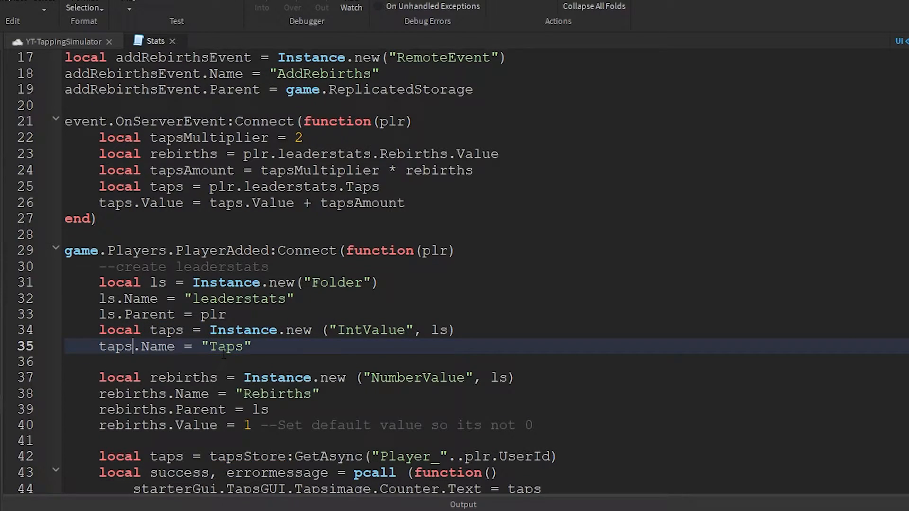
scroll("down", 3)
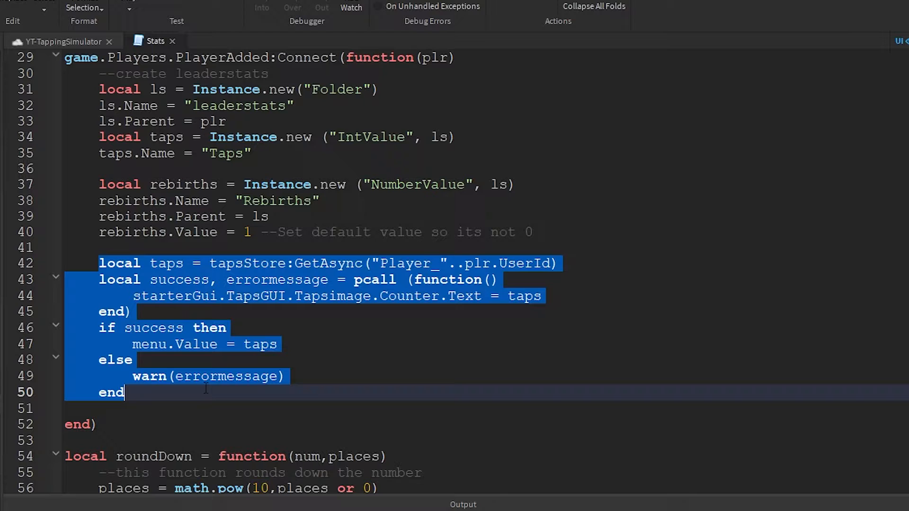
key("Delete")
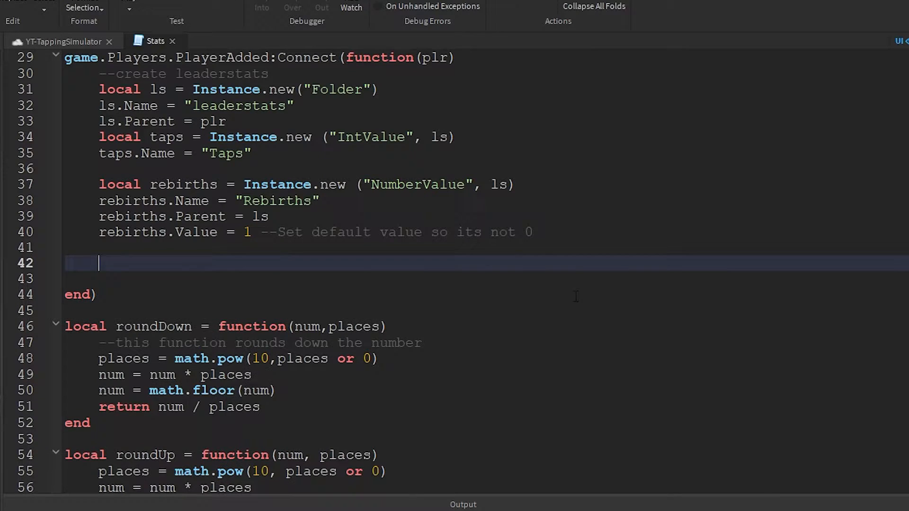
mouse_move(506, 300)
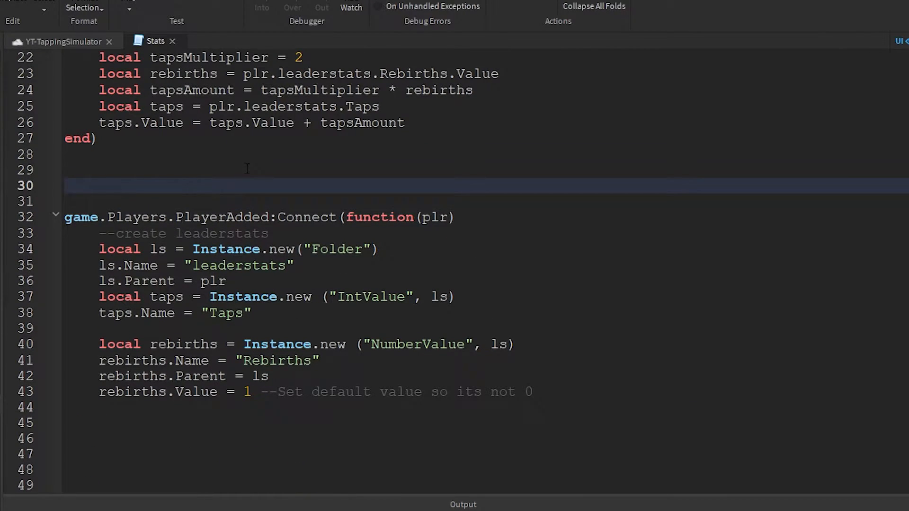
Write savePlayerData(player): table of Taps and Rebirths, pcall SetAsync, print success or "Error: " message
type("local function savePlayerData")
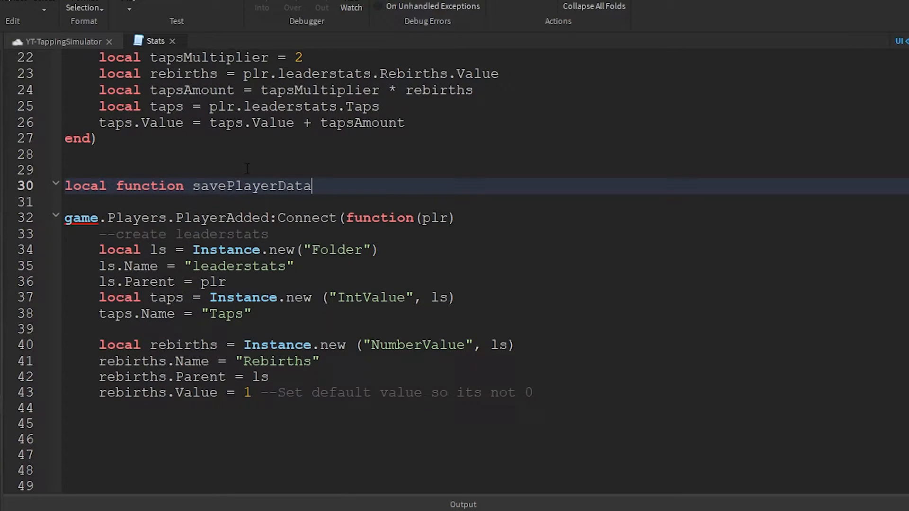
type("(player)")
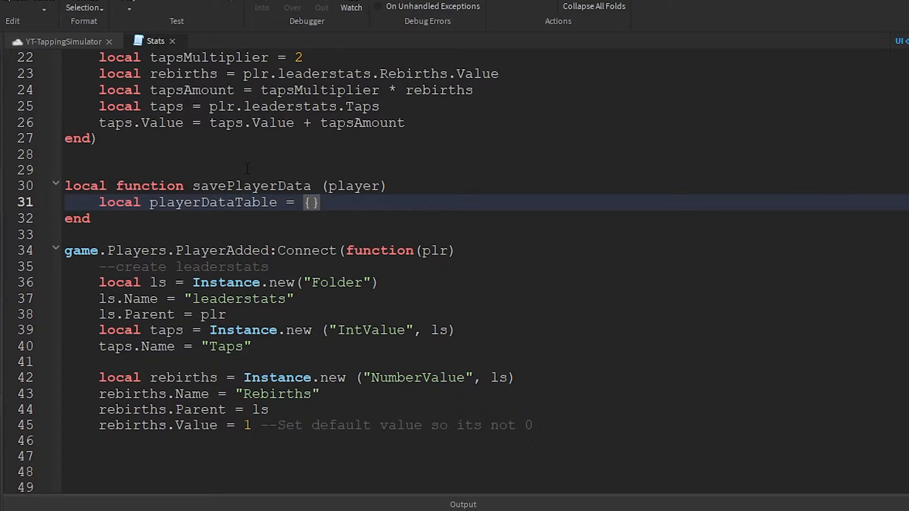
type("table.insert(playerDataTable")
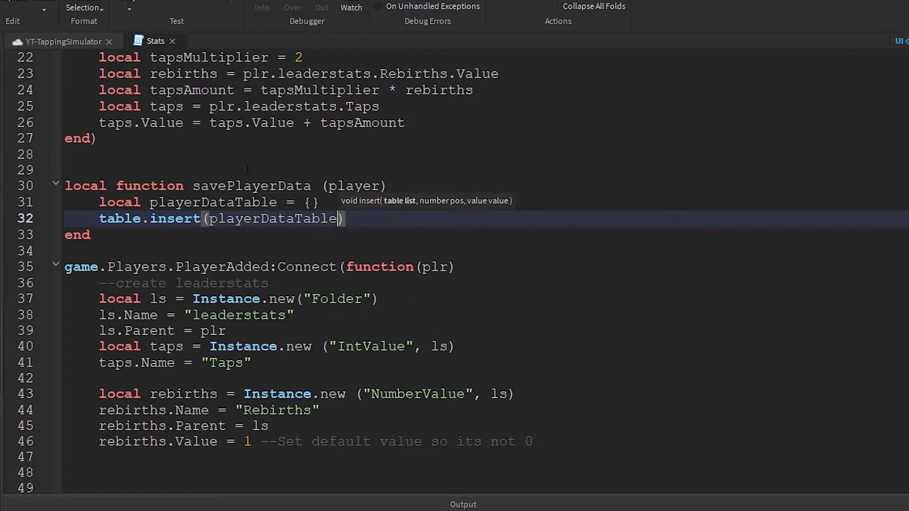
type(",tostring(player.leaderstats.Taps.Value")
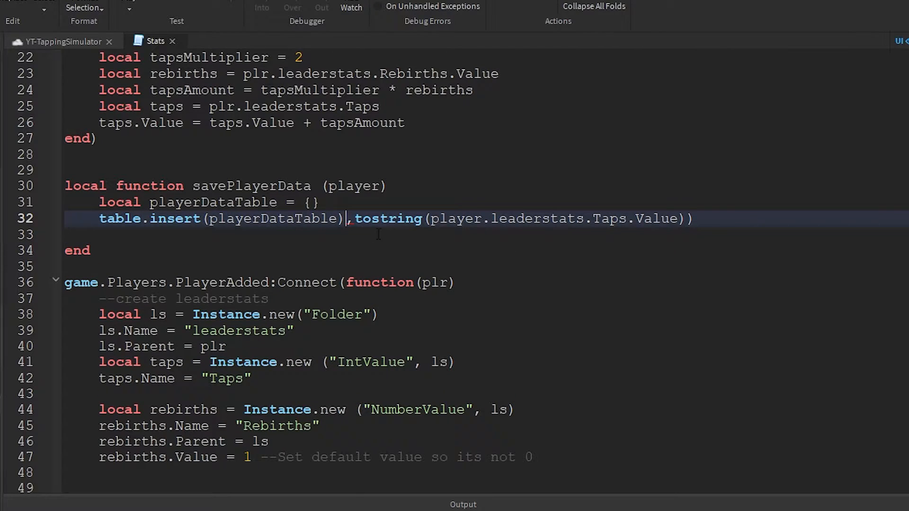
type("t")
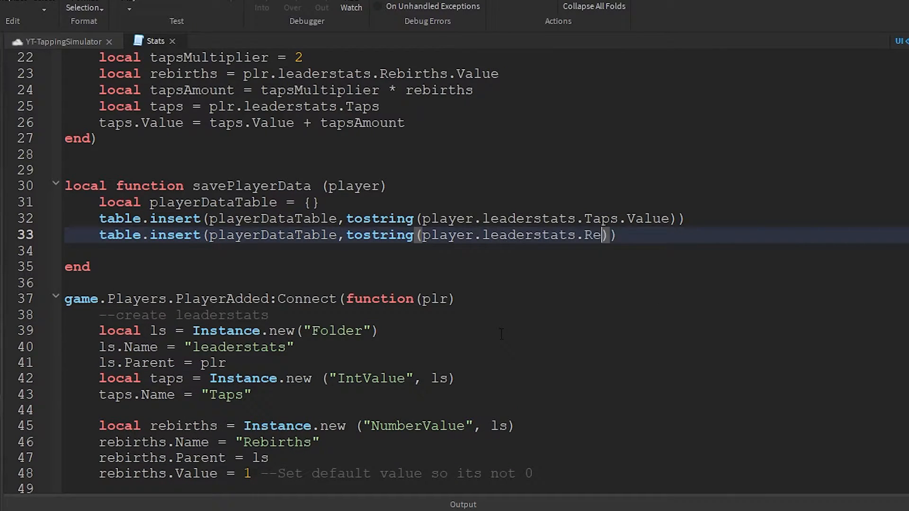
type("local success, errorMessage = pcall (function(")
type("playerDataStore:SetAsync(player.UserId..\"-playerdaa")
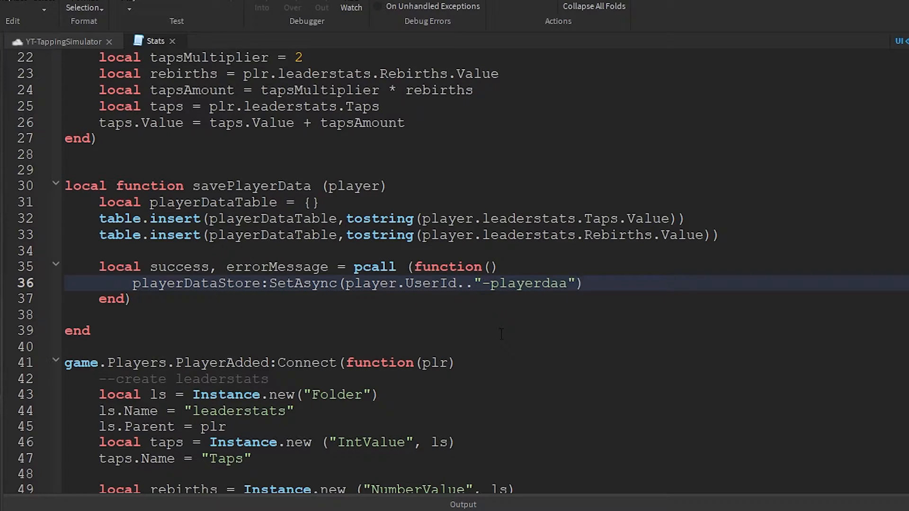
type("if success then print(\"Data Saved\") else")
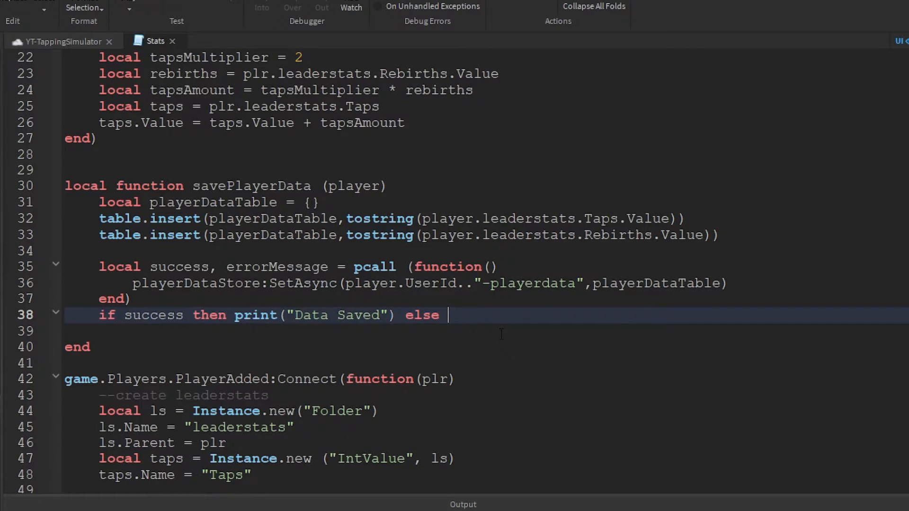
type("print(\"Error: \"..errorMessage)")
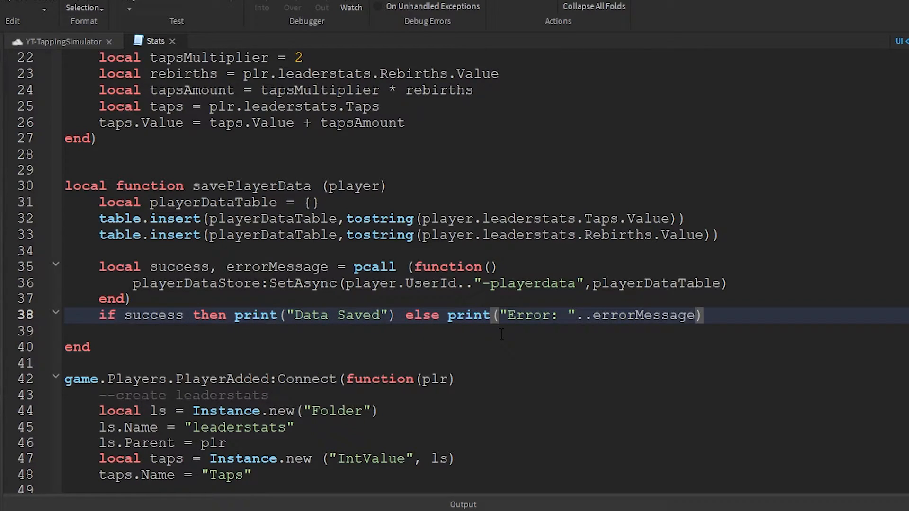
type("end")
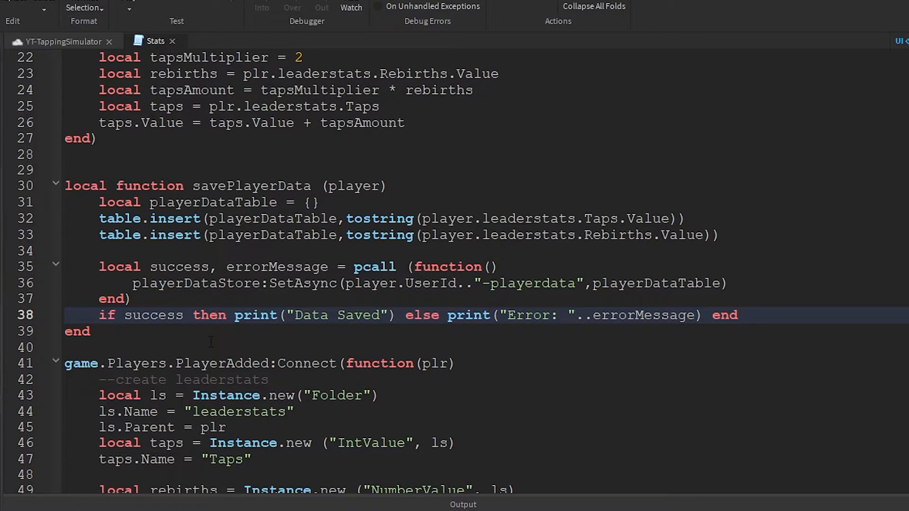
Save player data when a player leaves and in a spawn loop every 60 seconds
scroll("down", 3)
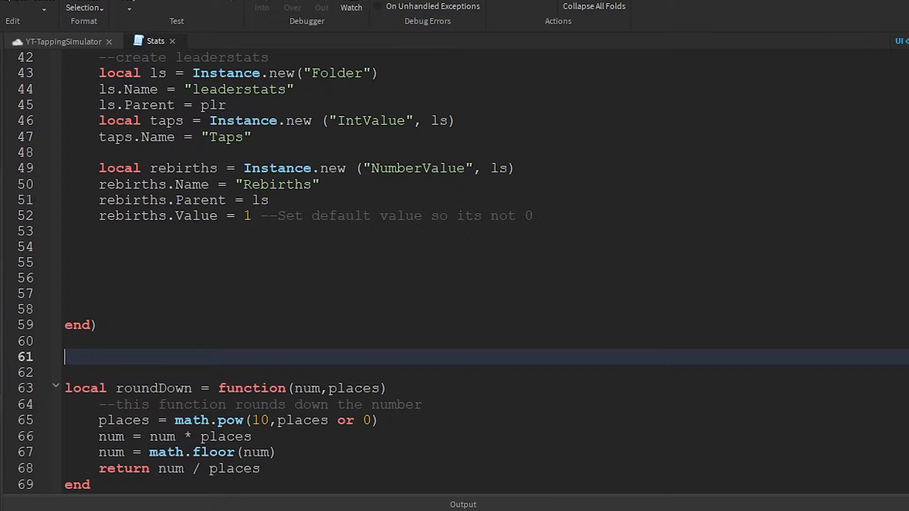
type("game")
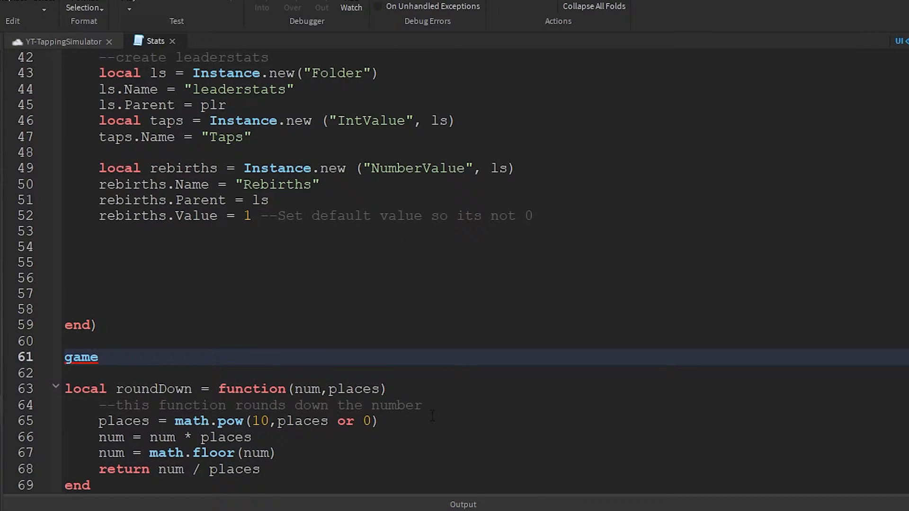
type(".Players.PlayerRemoving:Connect(")
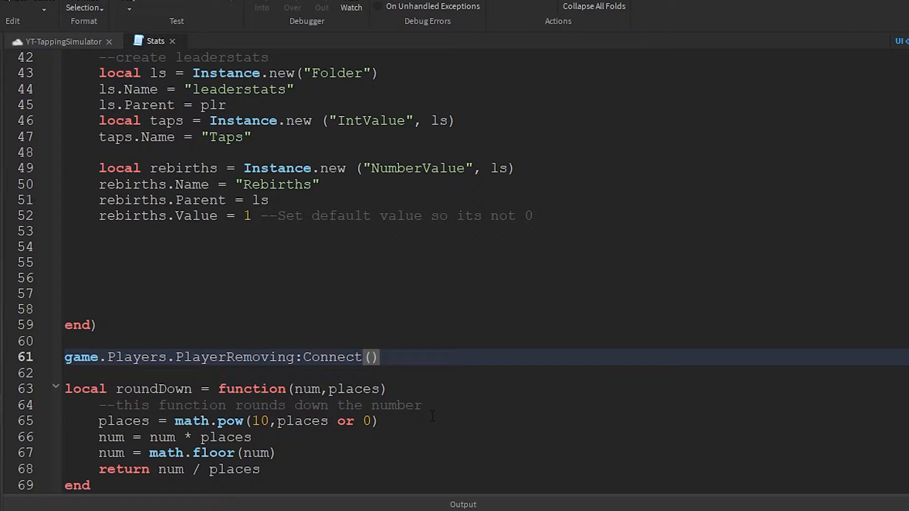
type("function(")
left_click(486, 373)
type("save")
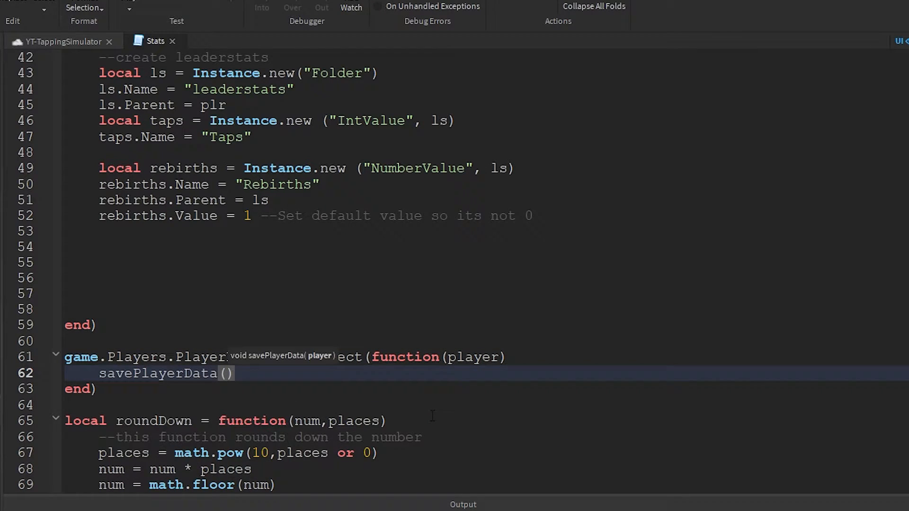
type("player")
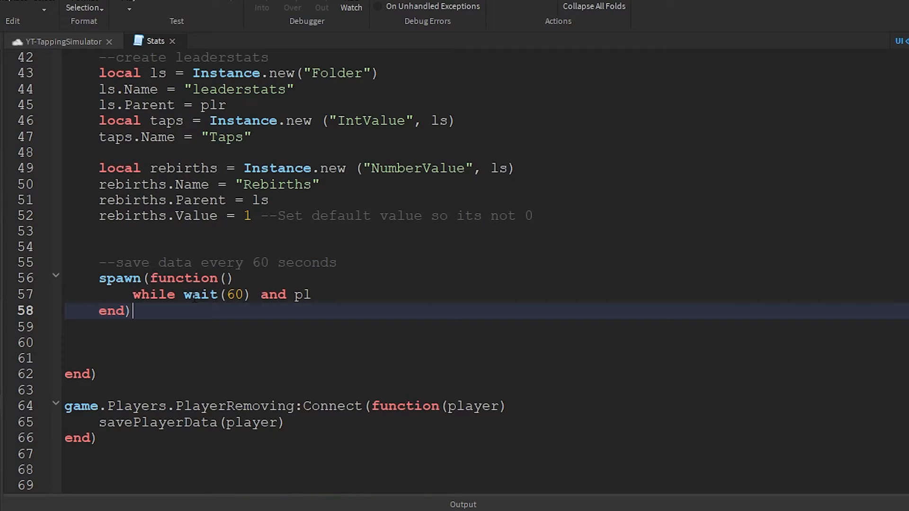
left_click(313, 295)
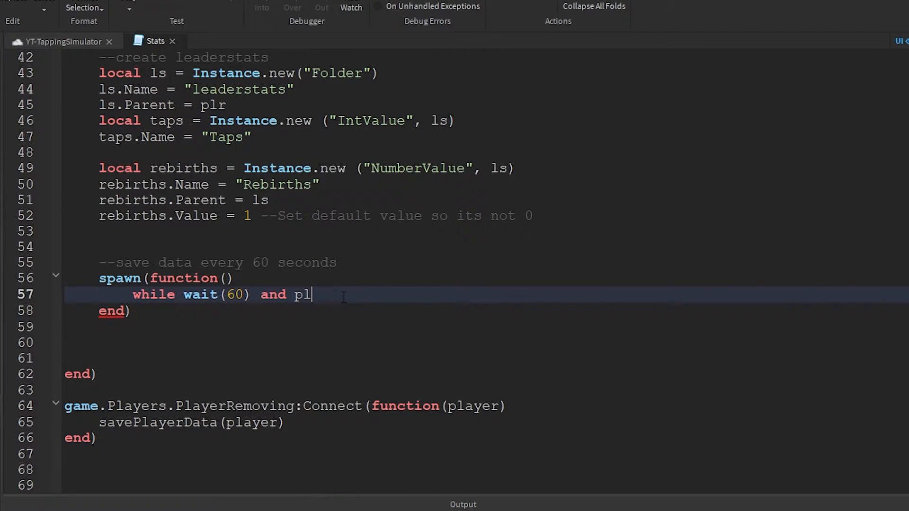
type("r do")
type("savePlayerData(plr")
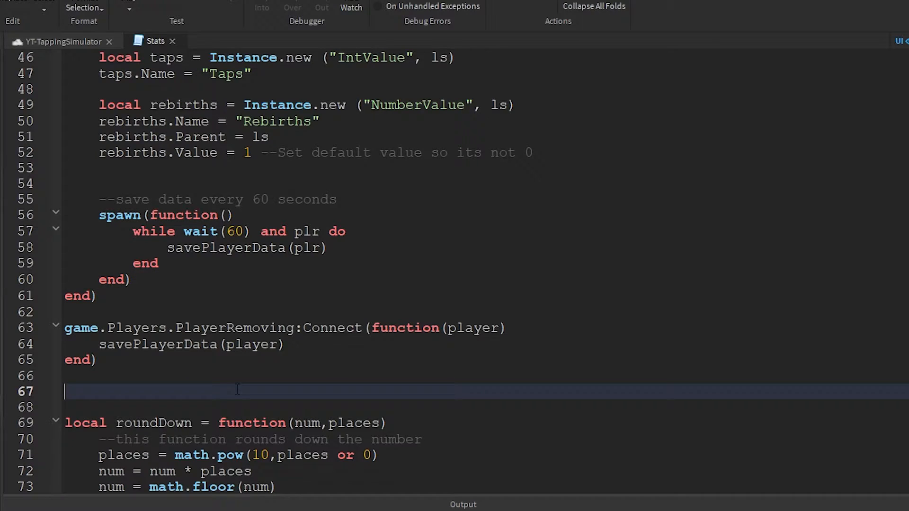
Begin a commented BindToClose handler looping over game.Players:GetPlayers() with pairs
type("--This function saves if player is last o")
type("for")
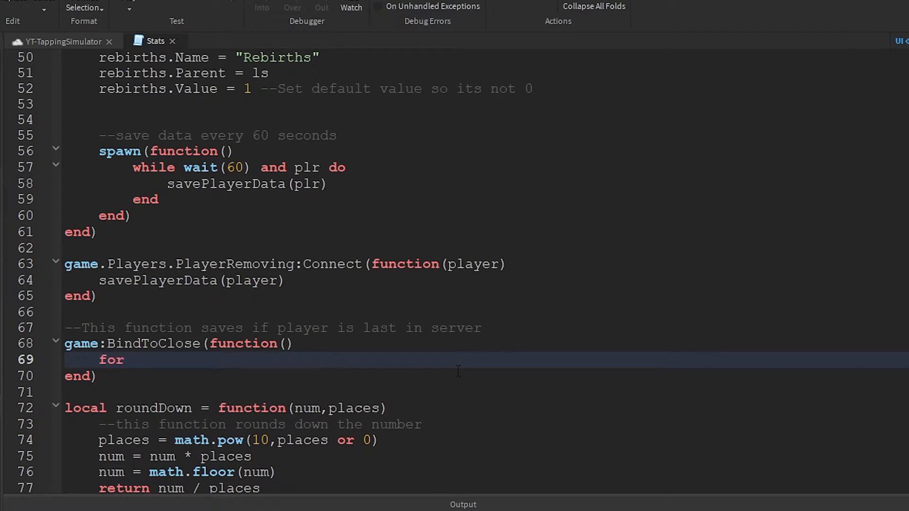
type("i, player in pairs")
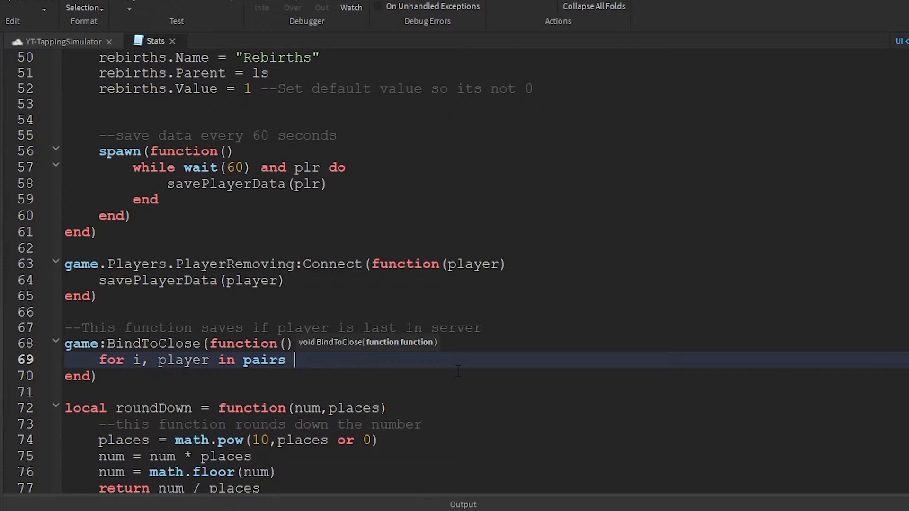
type("(game.Players:Get")
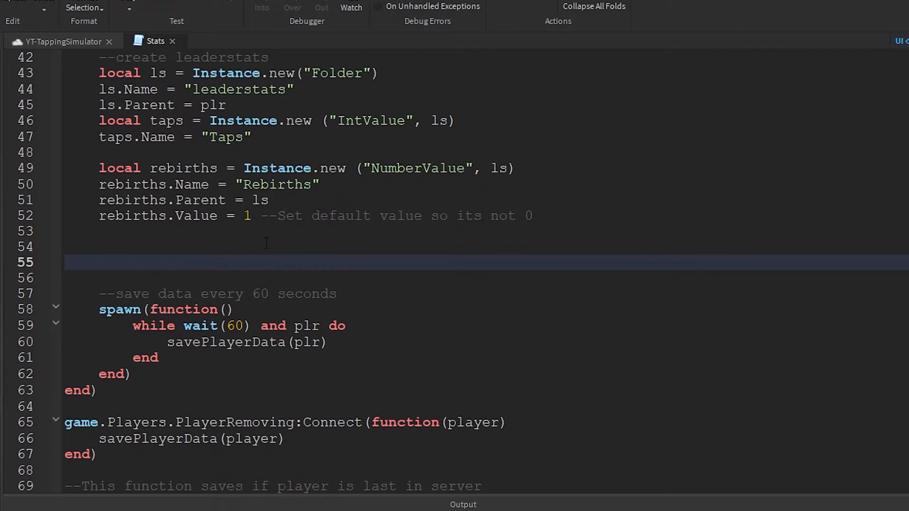
Under a --load data comment, fetch playerDataTable via playerDataStore:GetAsync with the player's UserId
type("--ld")
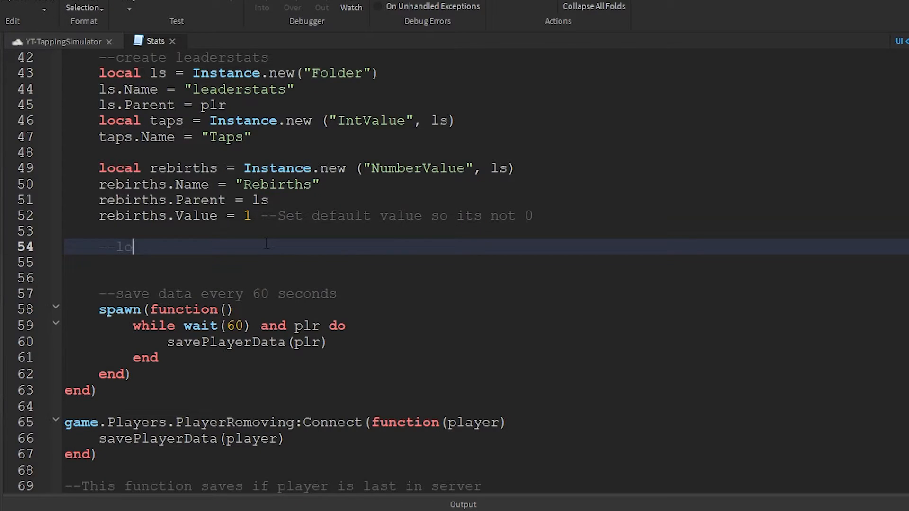
type("oad data")
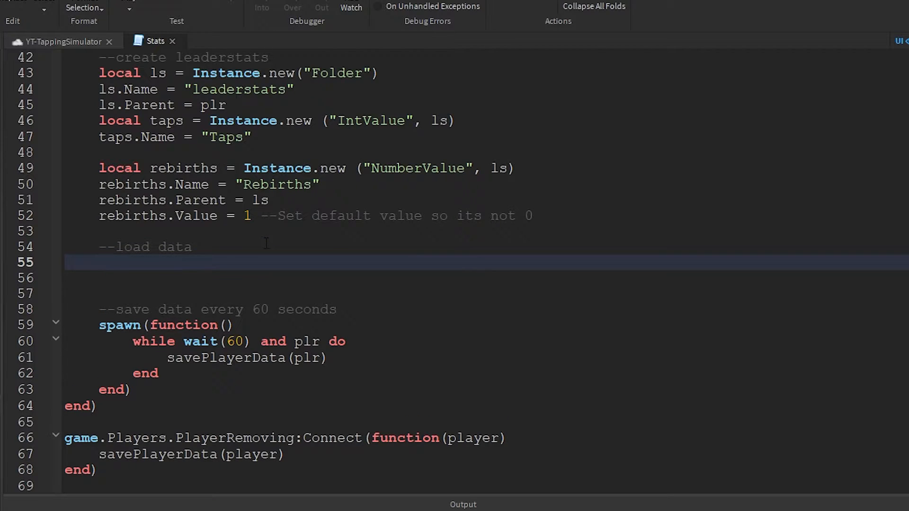
type("local")
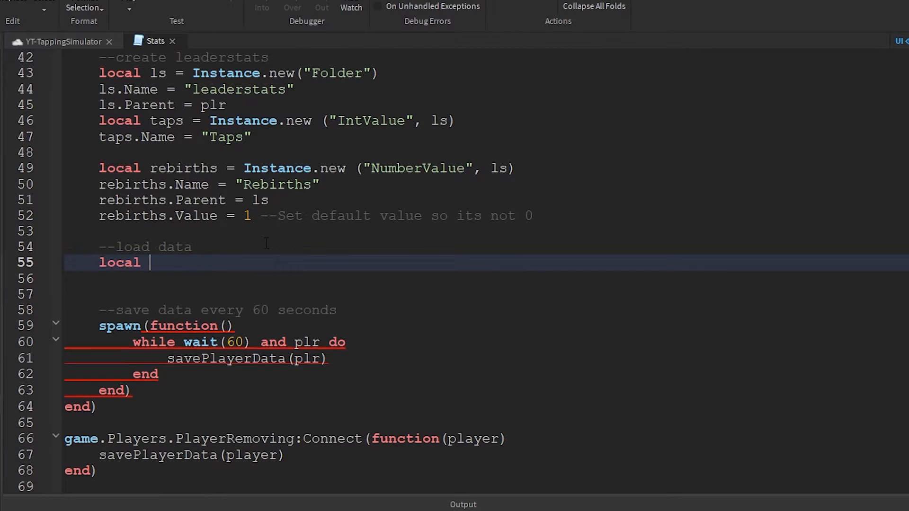
type("playerDataTable = playerDataStore")
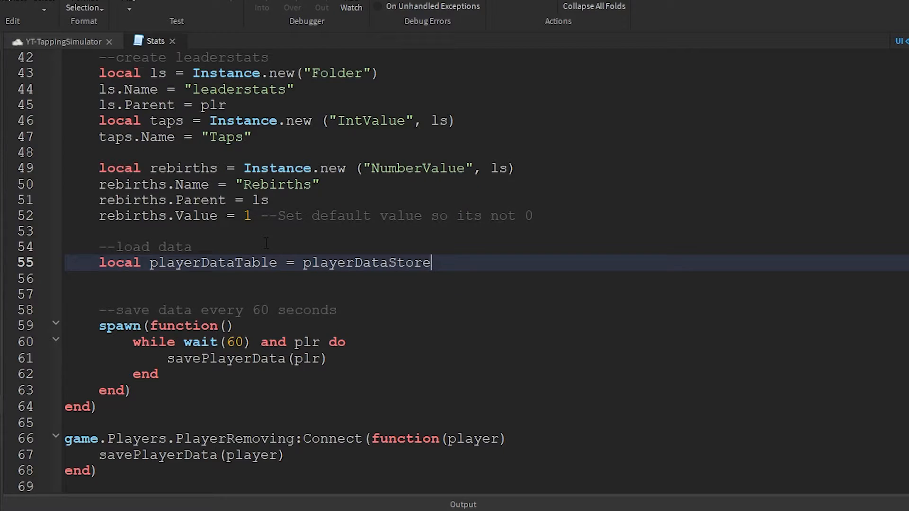
type(":GetAsync")
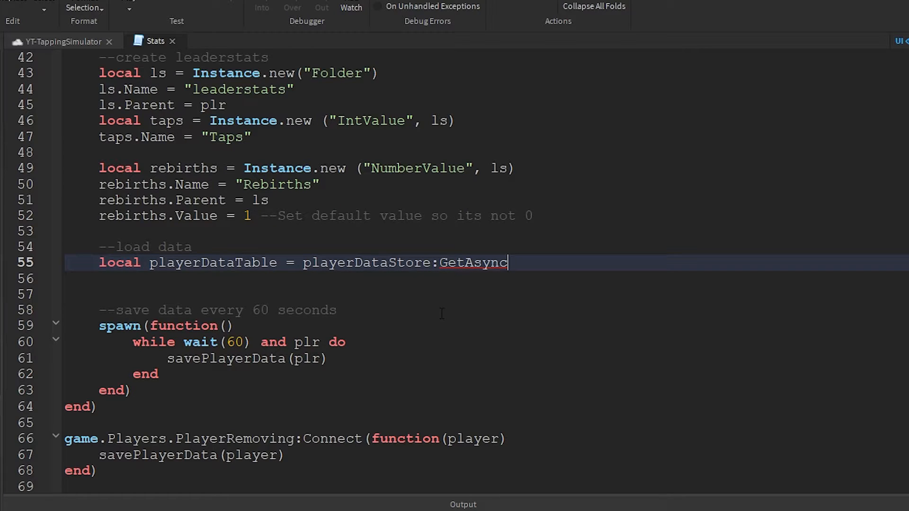
type("(plr.UserId..\"-playerdata")
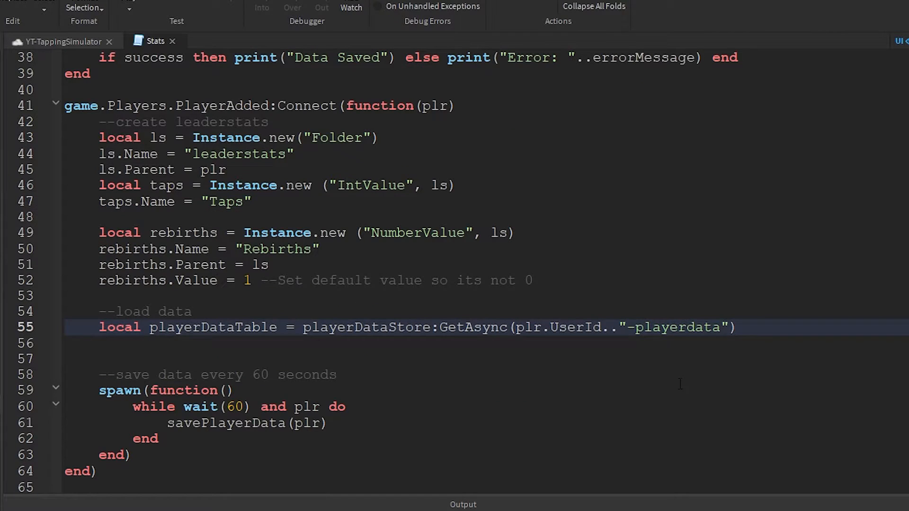
If playerDataTable isn't nil, set taps.Value from its first entry (1 = taps, 2 = rebirths)
type("if playerDataTable !")
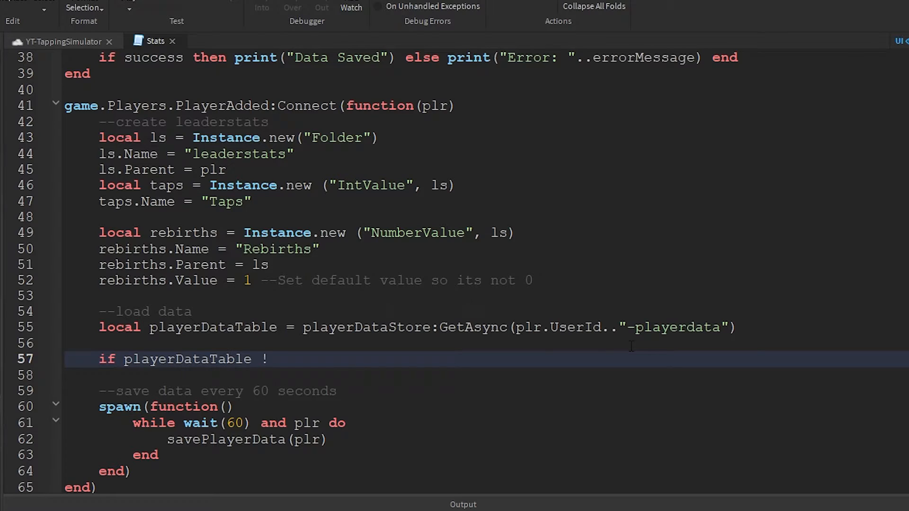
type("~= nil then")
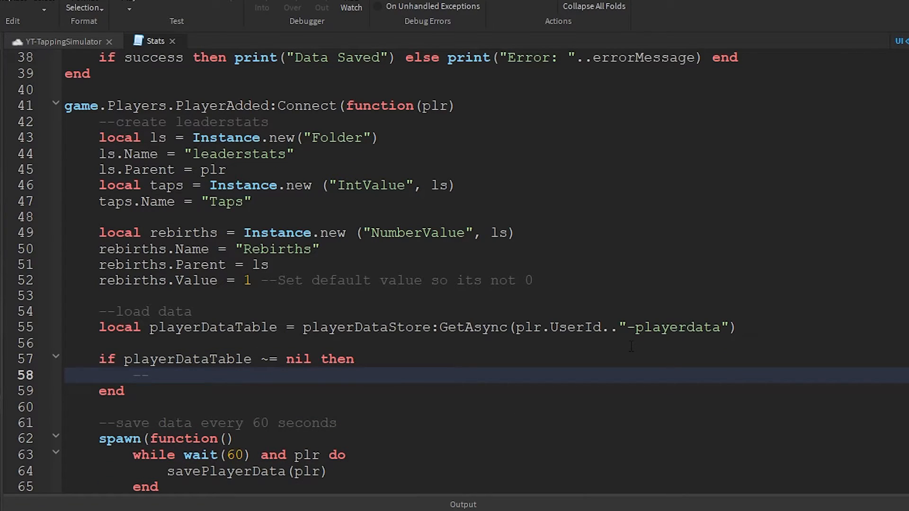
type("--1 = taps, 2=rebirths")
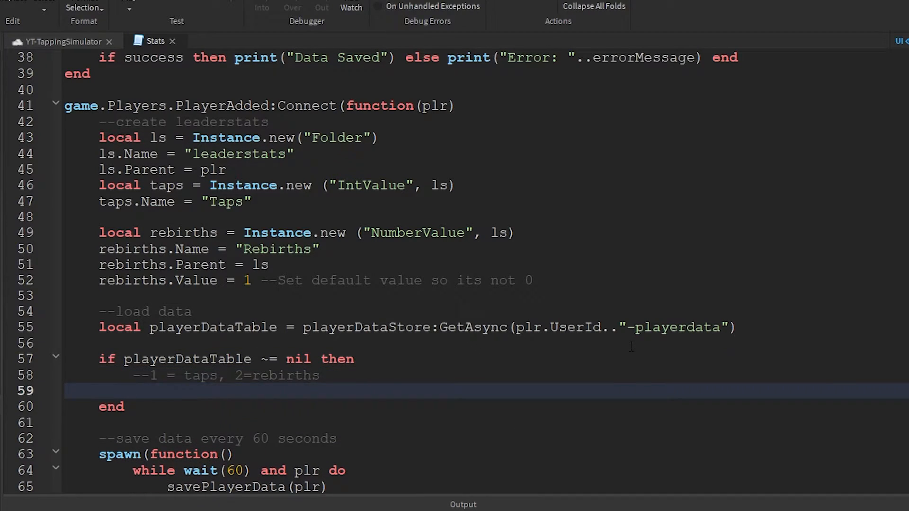
type("taps.Value = tonumber(playerDataTable)")
type("rebirths.Value =")
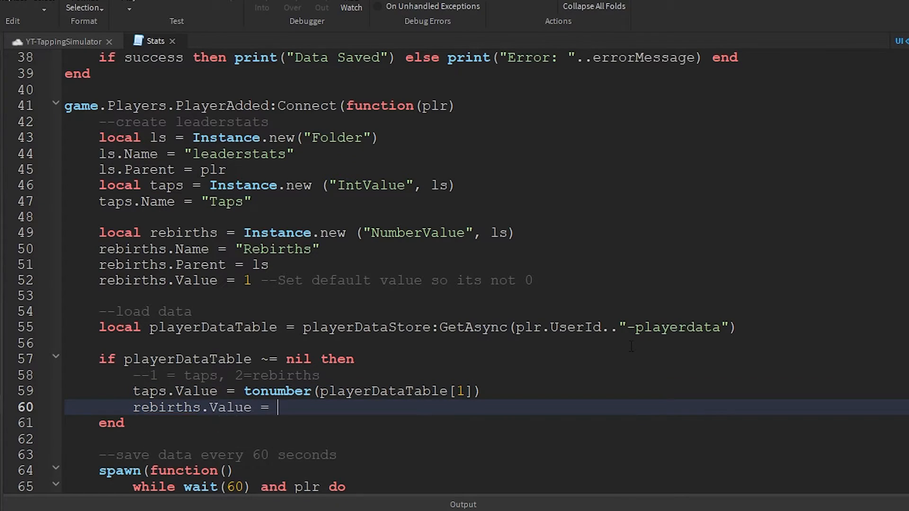
Set rebirths.Value to tonumber(playerDataTable[2]) in the load block
type("tonumber(playerDataTable[2])")
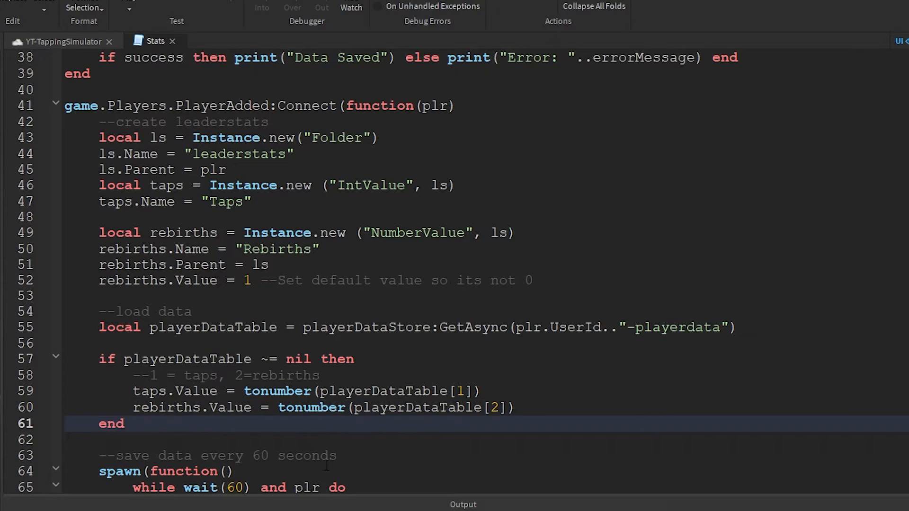
mouse_move(131, 6)
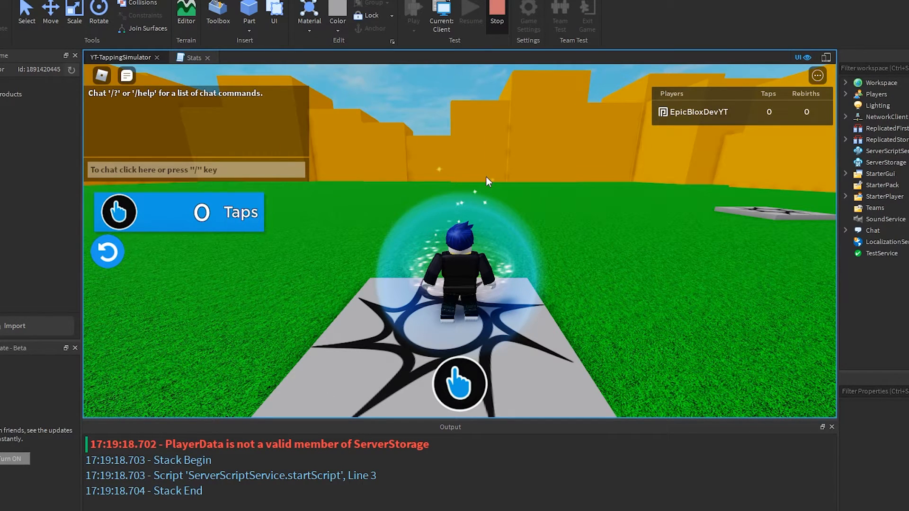
mouse_move(419, 226)
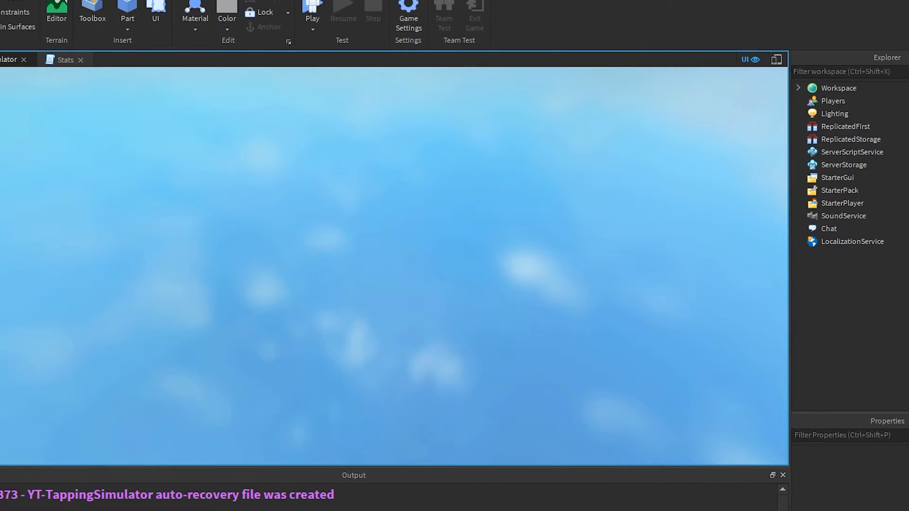
Start a playtest and tap the tap button to collect taps
left_click(312, 10)
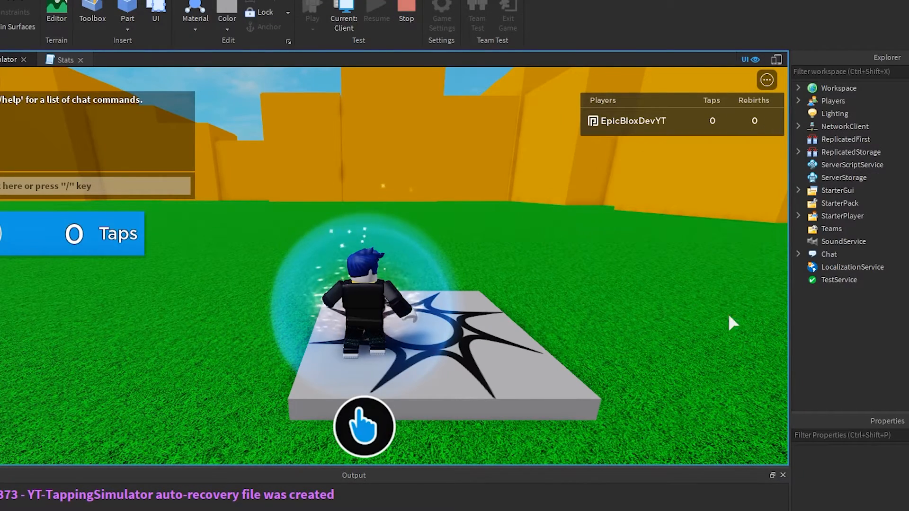
left_click(364, 426)
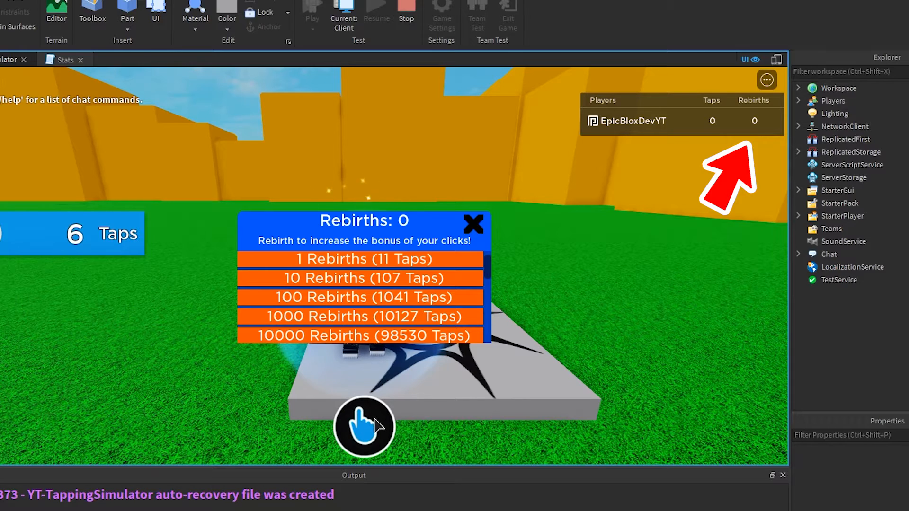
left_click(364, 426)
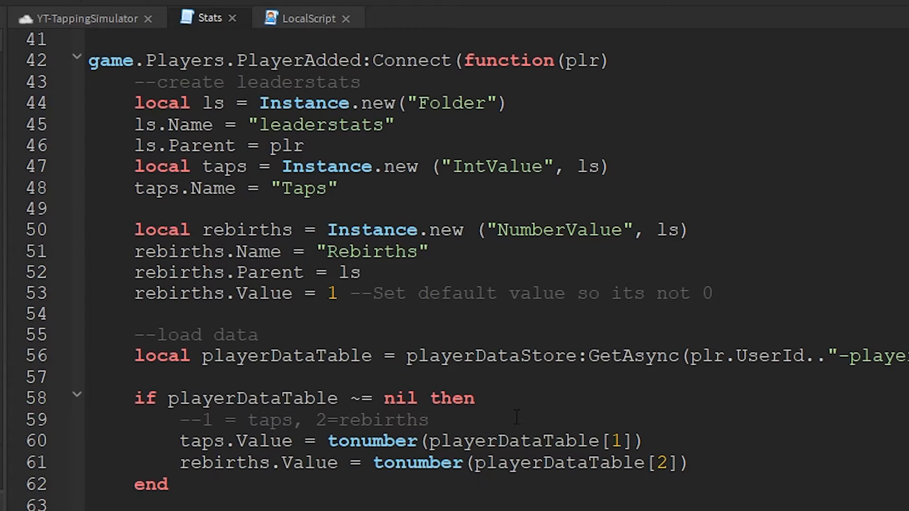
mouse_move(470, 475)
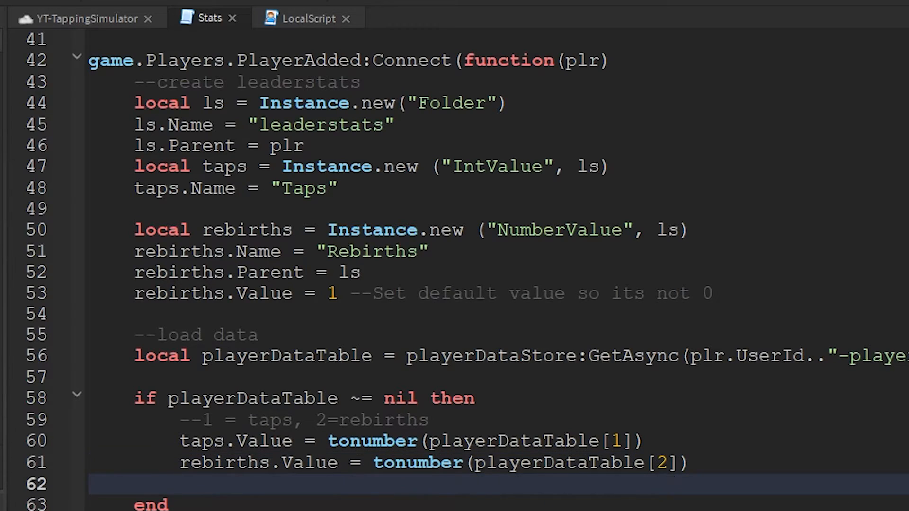
Add "if rebirths.Value == 0 then rebirths.Value = 1" to the load block and playtest
type("if rebirths")
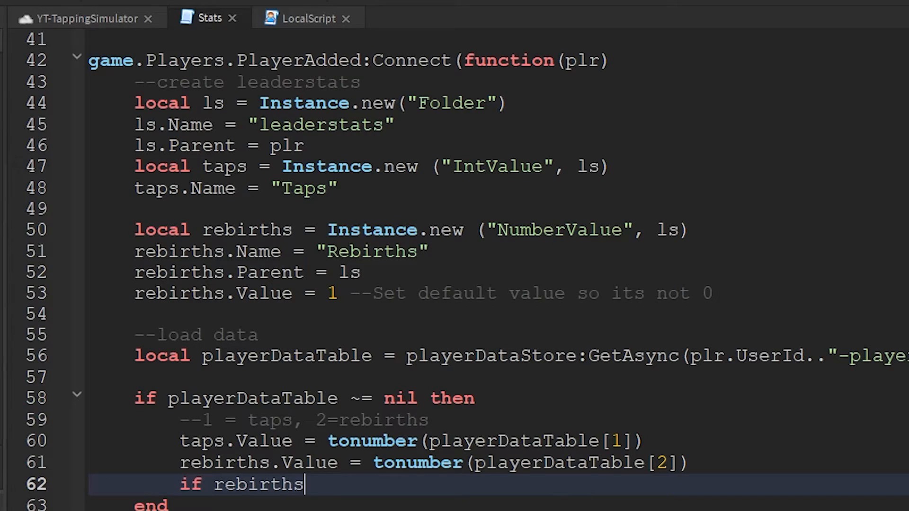
type(".Value == 0 then rebirths.Value = 1 end")
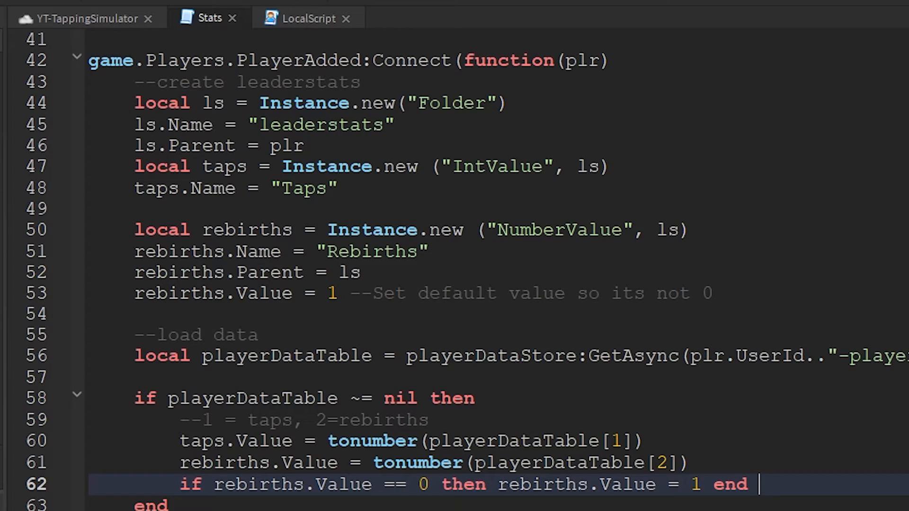
left_click(70, 19)
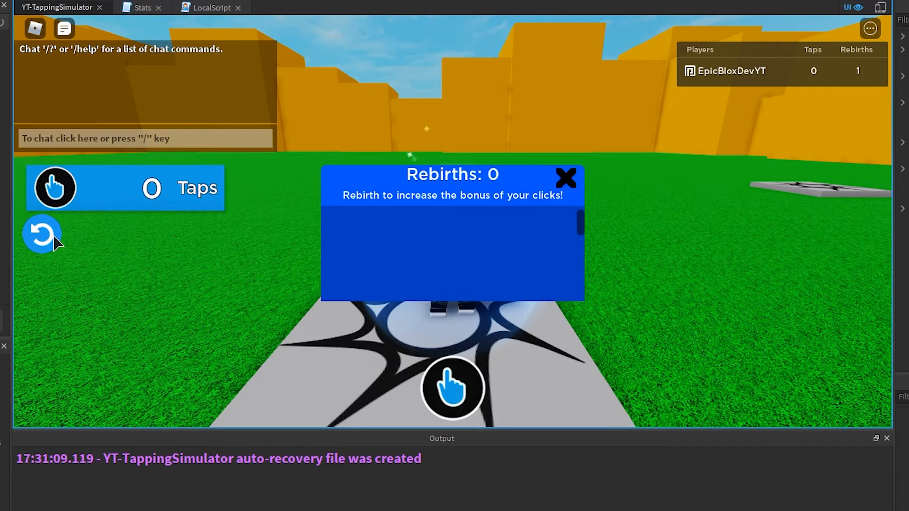
Tap the tap button repeatedly in the playtest to earn taps
left_click(452, 388)
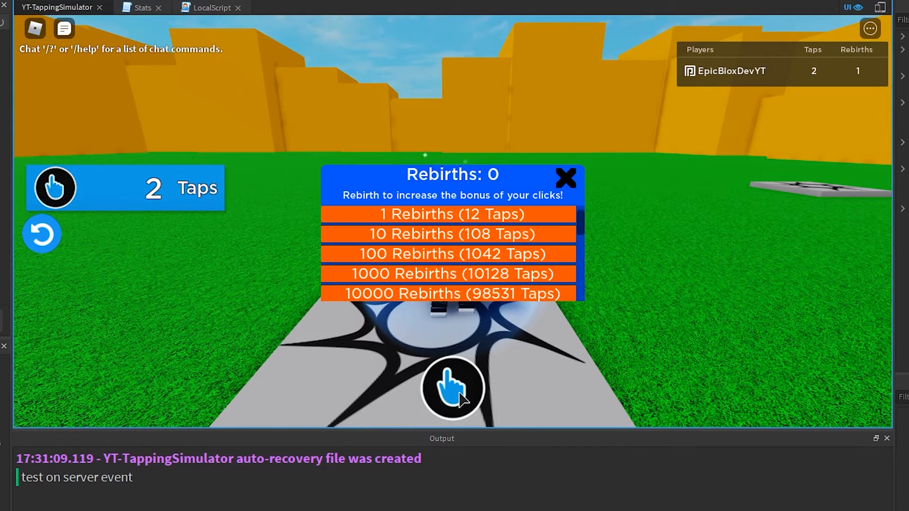
left_click(451, 388)
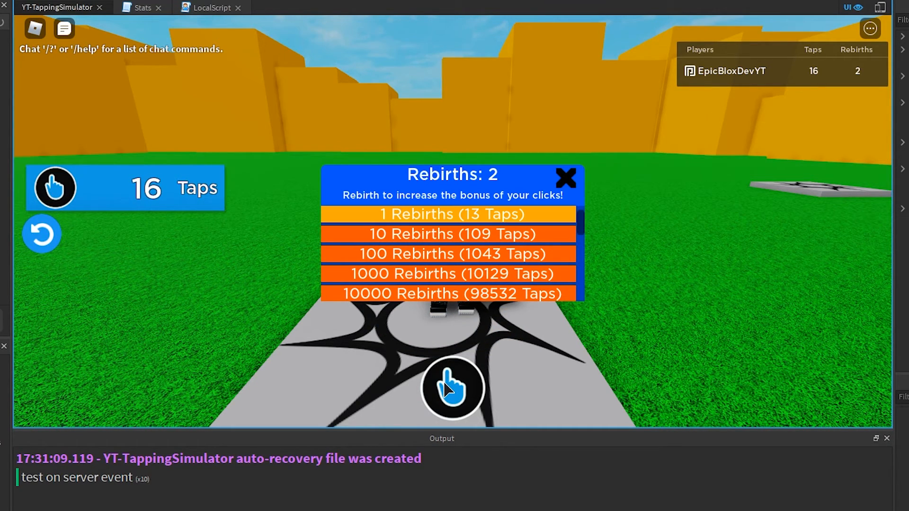
mouse_move(525, 2)
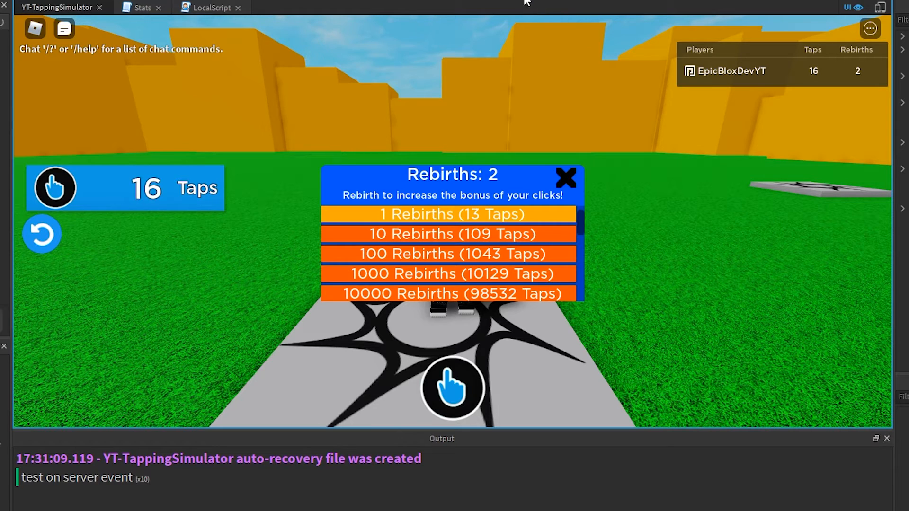
mouse_move(847, 132)
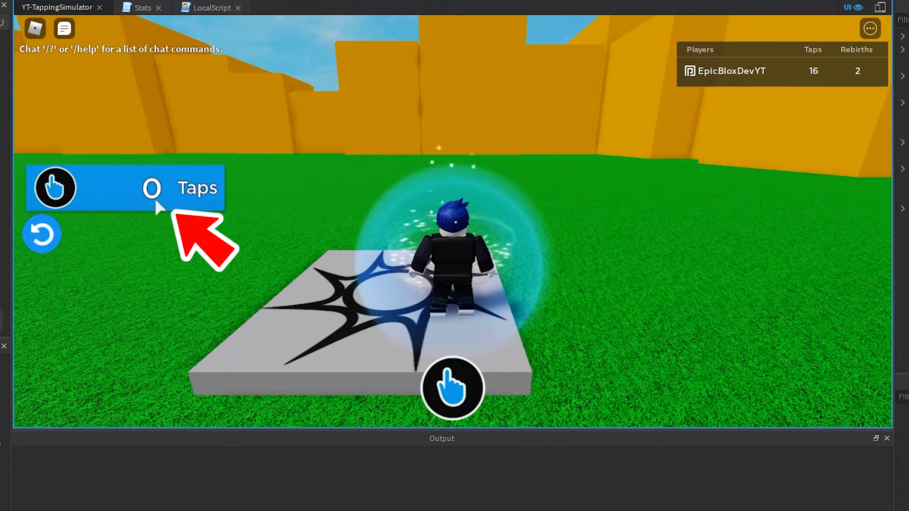
mouse_move(406, 368)
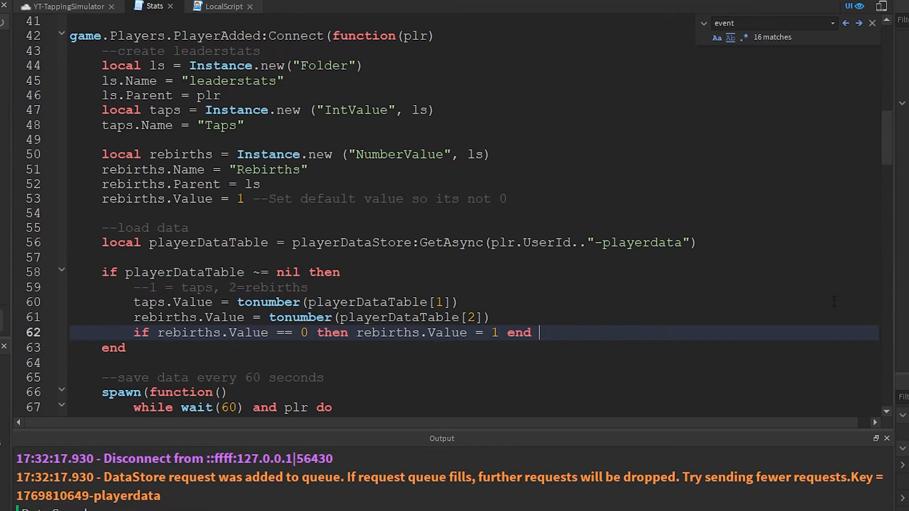
Type plr.PlayerGui.TapsGUI.Tapsimage.Counter.Text = and select the taps.Value expression to reuse
type("plr.PlayerGui")
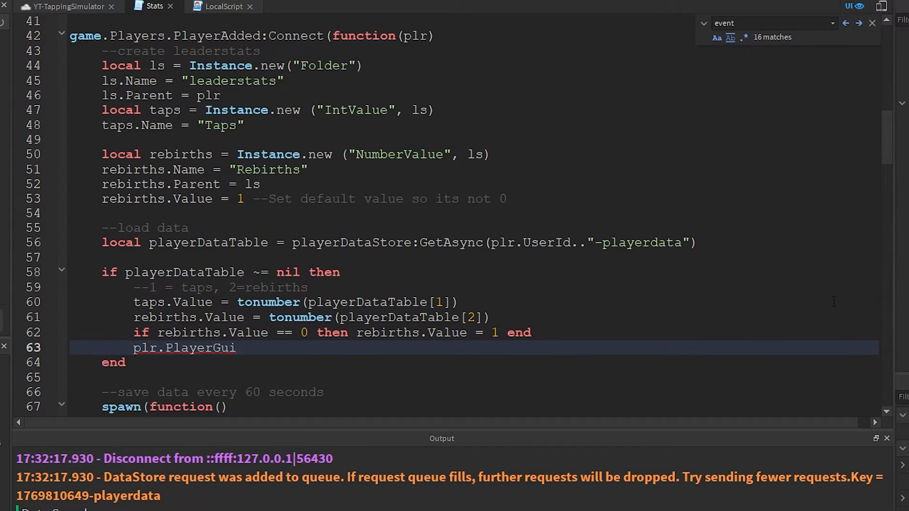
type(".TapsGUI.Taps")
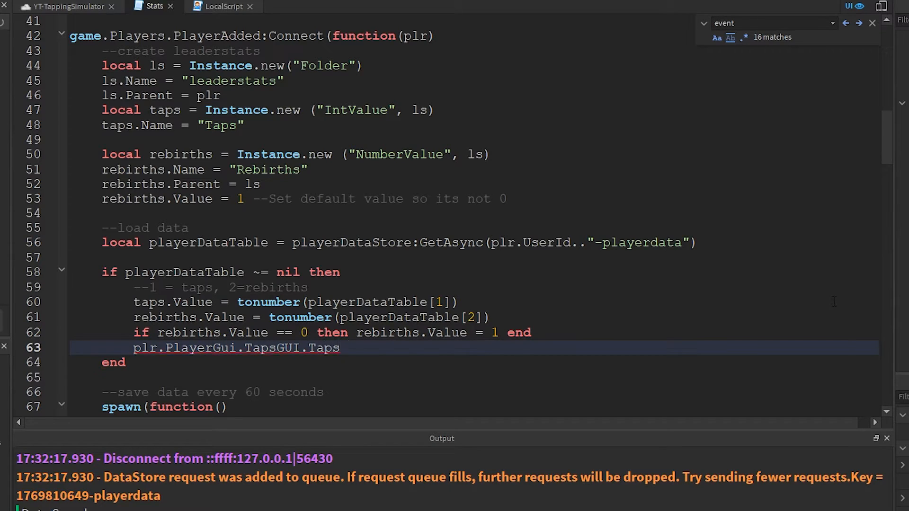
type("image.Co")
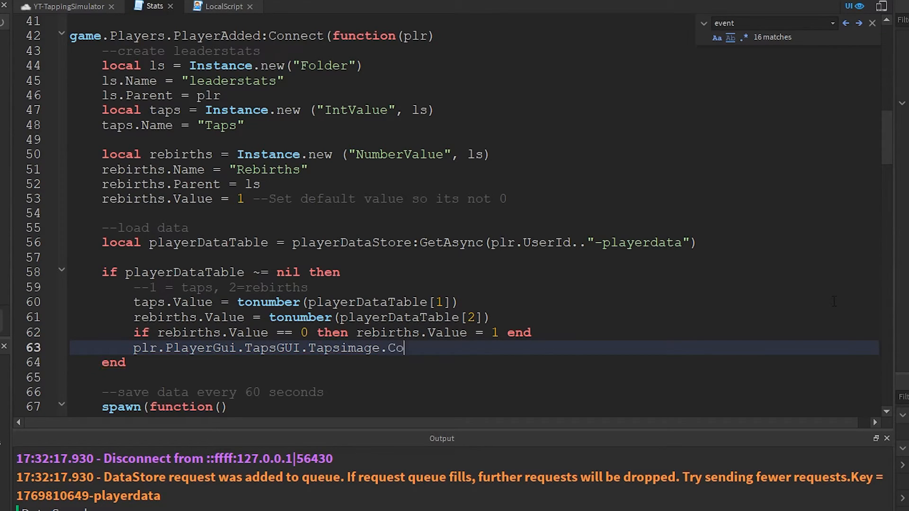
type("unter.Text =")
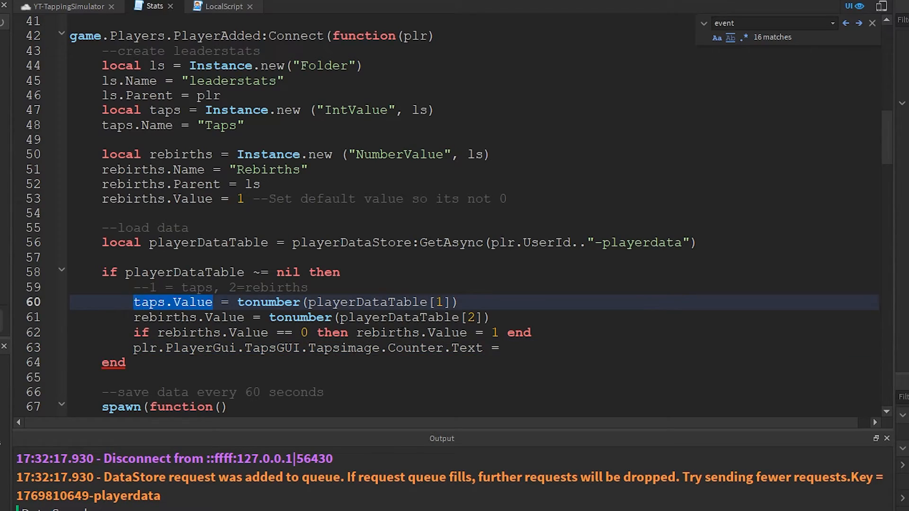
left_click(56, 7)
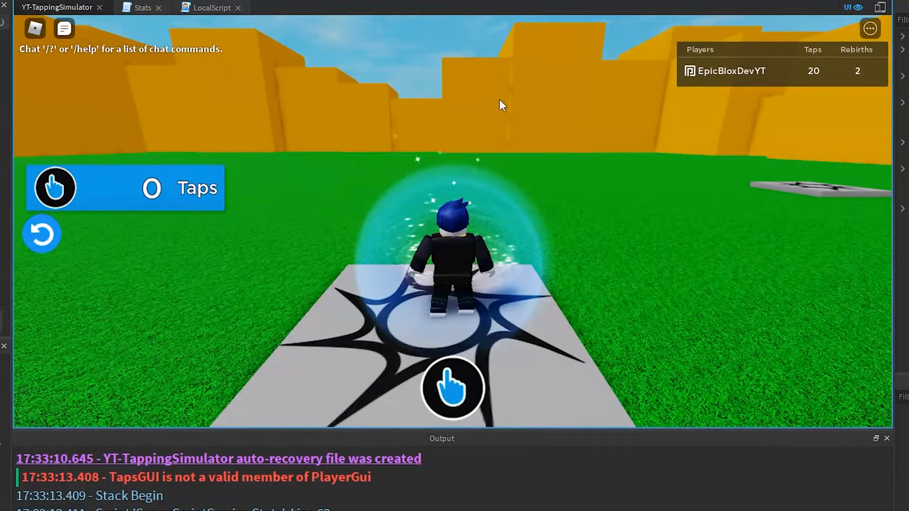
Stop the erroring playtest and change .TapsGUI to :WaitForChild("TapsGUI") in the load code
left_click(143, 6)
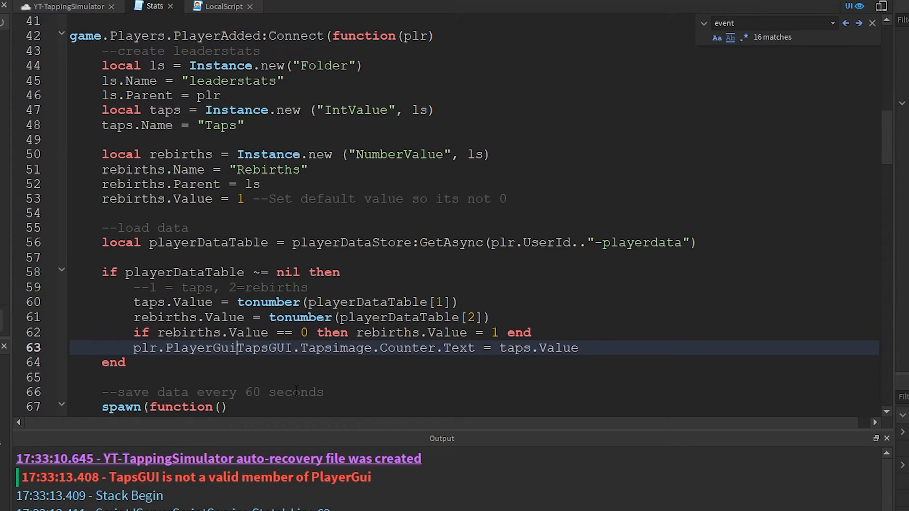
type(":WaitF")
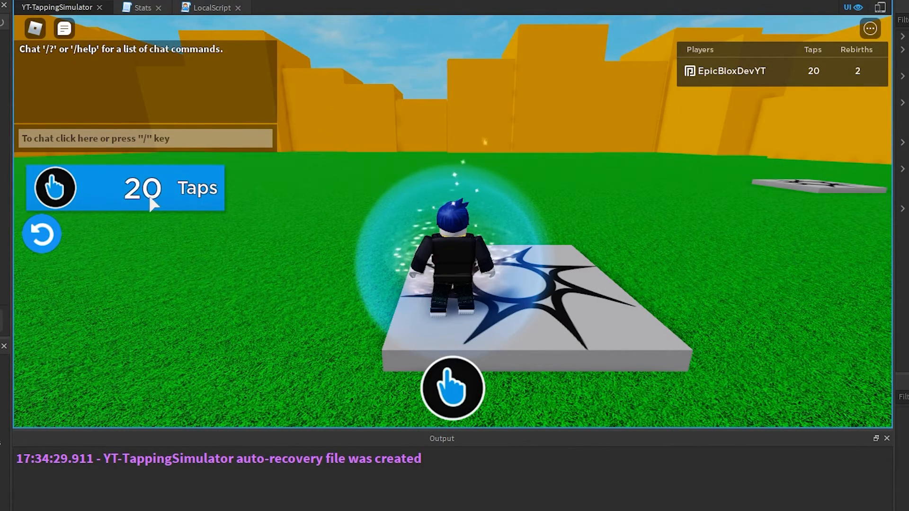
Earn taps and buy rebirths, reaching 176 taps and 22 rebirths, then stop
left_click(452, 388)
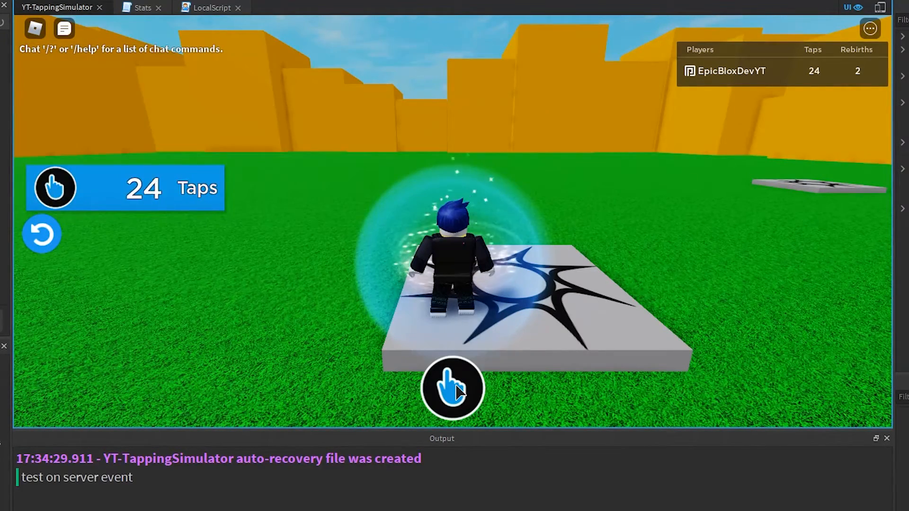
left_click(41, 234)
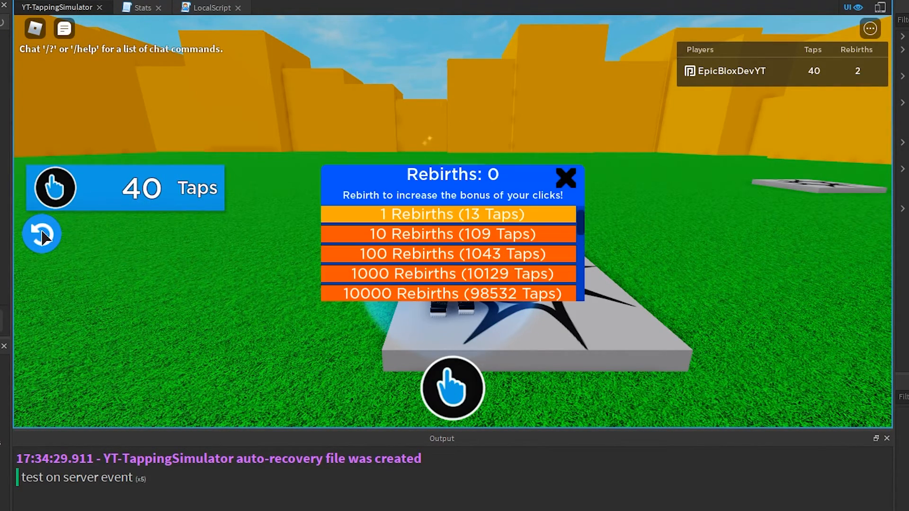
left_click(452, 388)
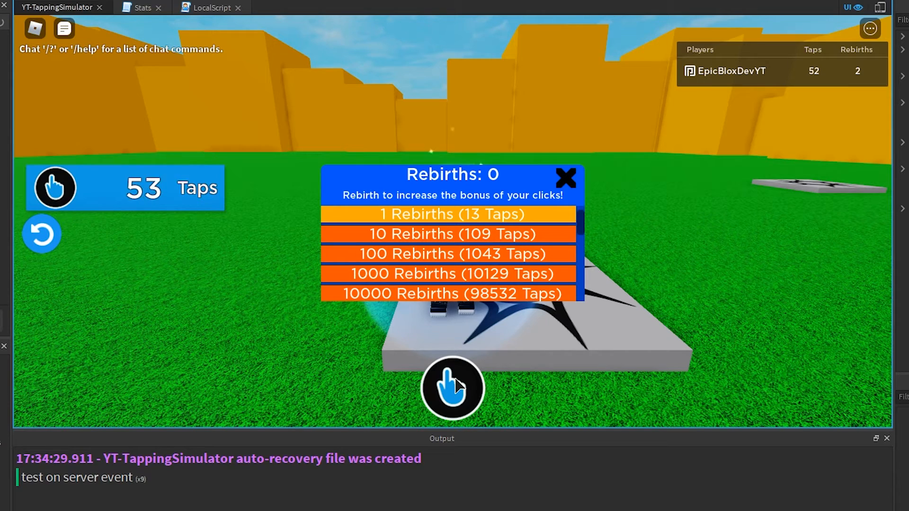
left_click(451, 388)
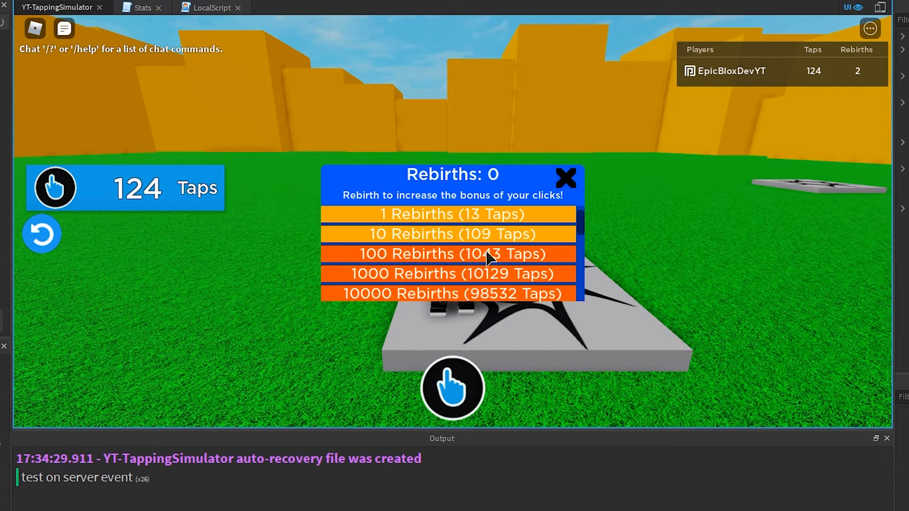
left_click(451, 387)
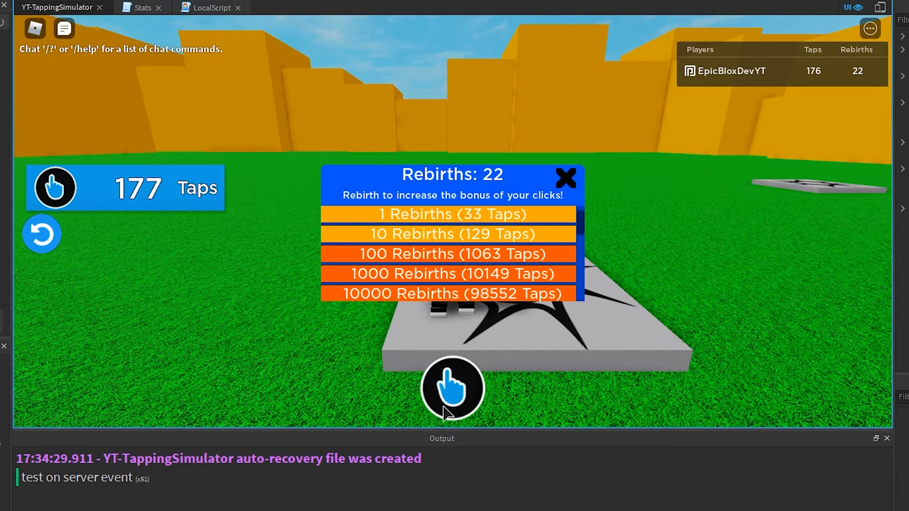
left_click(452, 388)
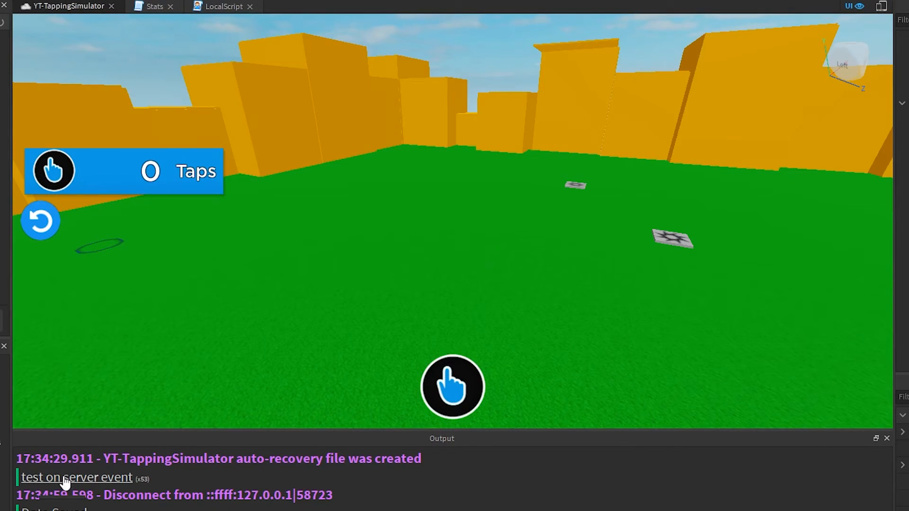
left_click(153, 6)
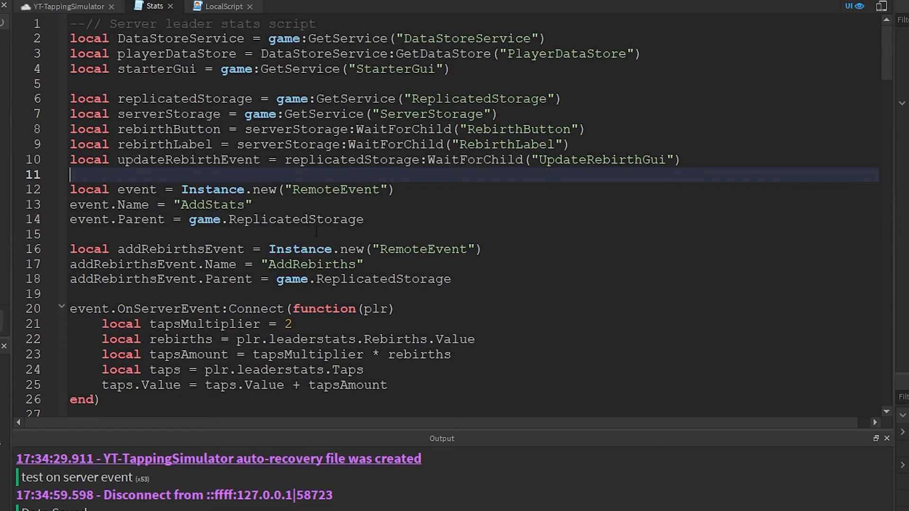
Scroll through savePlayerData, PlayerAdded, BindToClose and the rebirth functions in Stats
scroll("down", 3)
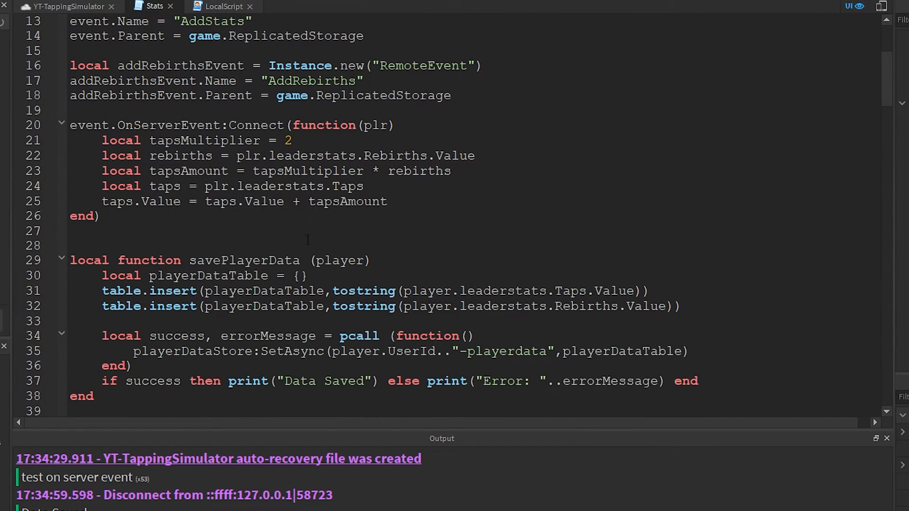
scroll("down", 3)
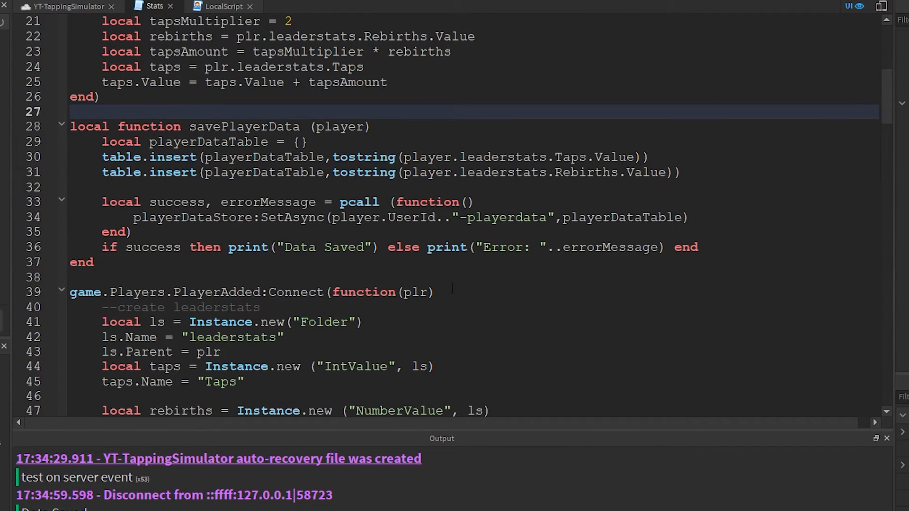
scroll("down", 3)
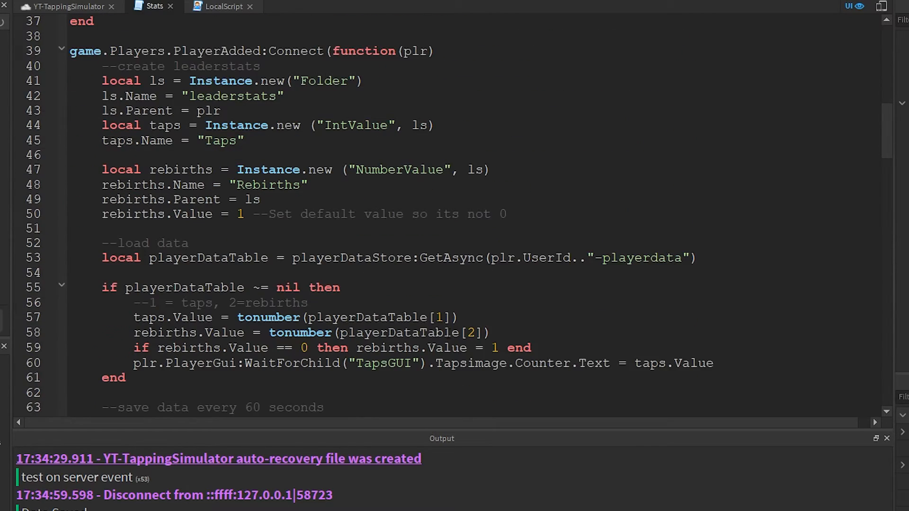
scroll("down", 3)
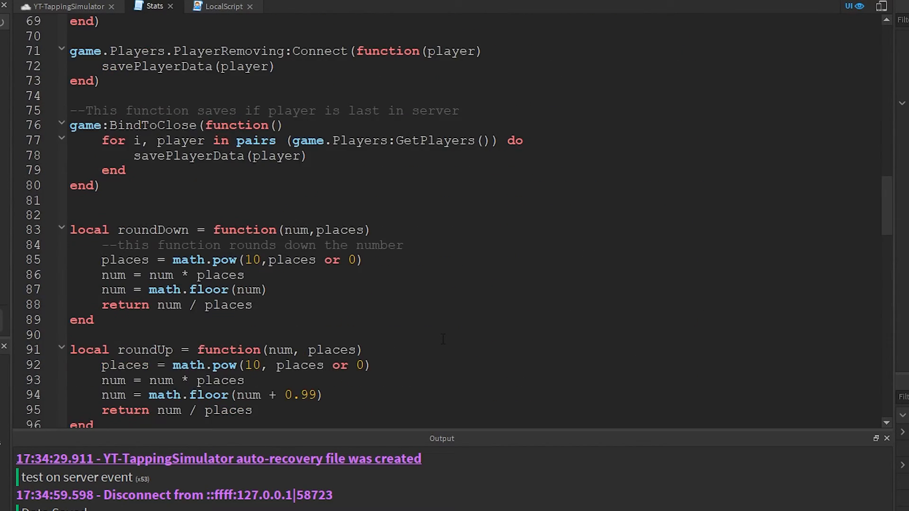
scroll("down", 3)
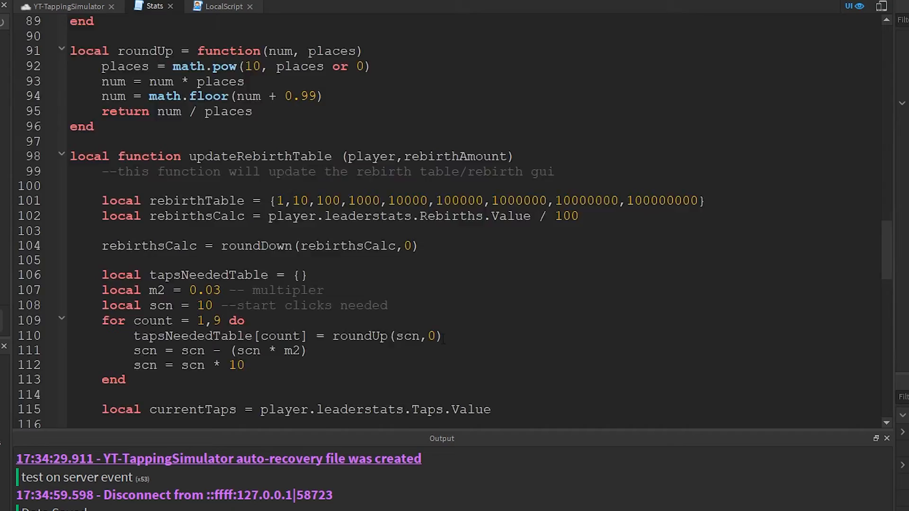
scroll("down", 3)
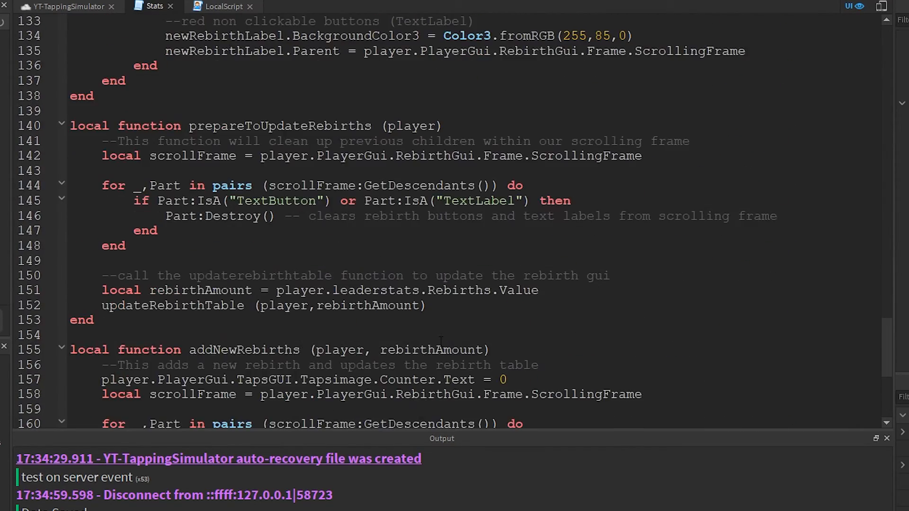
scroll("down", 3)
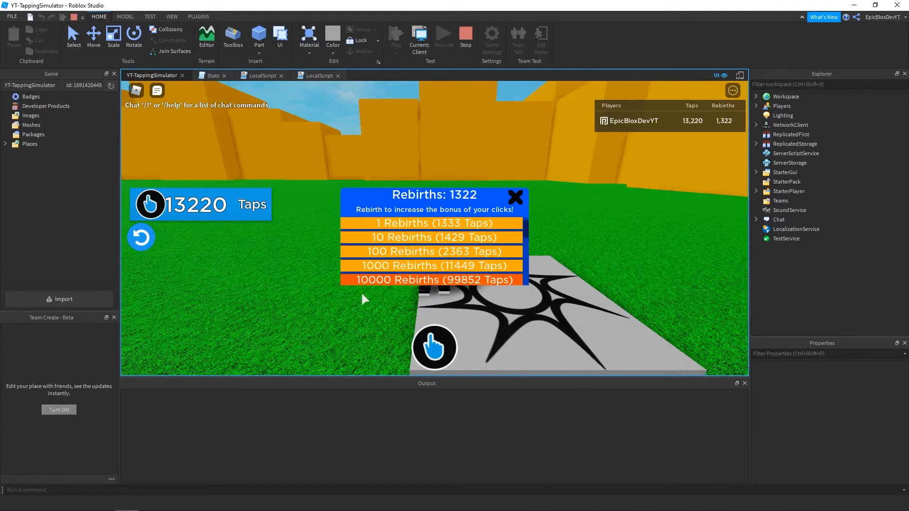
Buy 1000 rebirths twice and earn taps, then stop so data saves
left_click(434, 347)
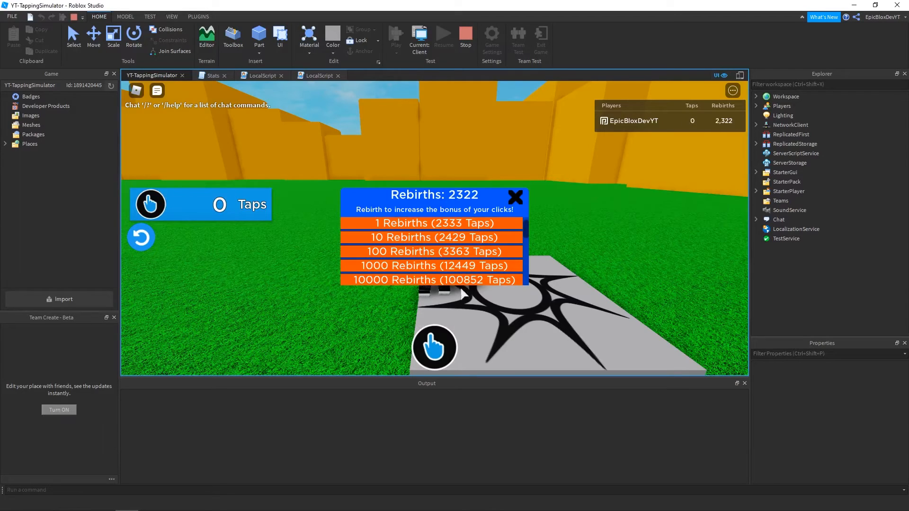
left_click(433, 346)
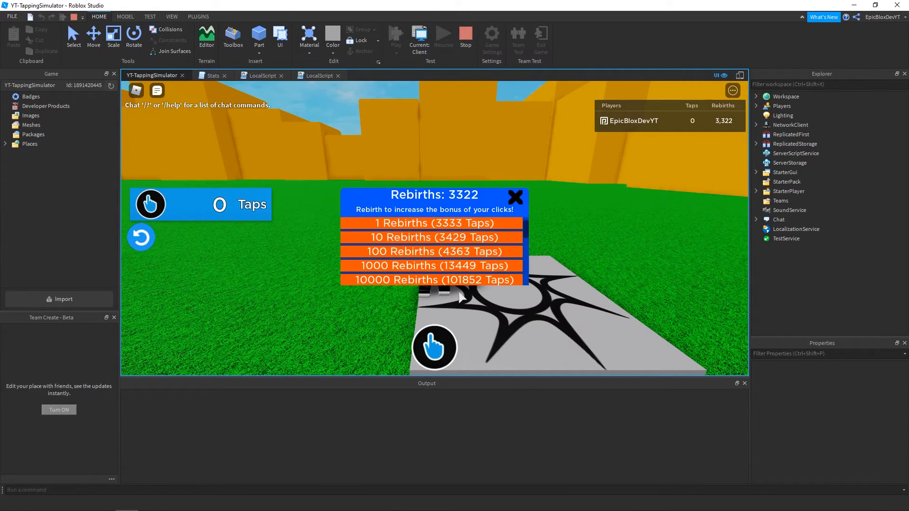
left_click(434, 346)
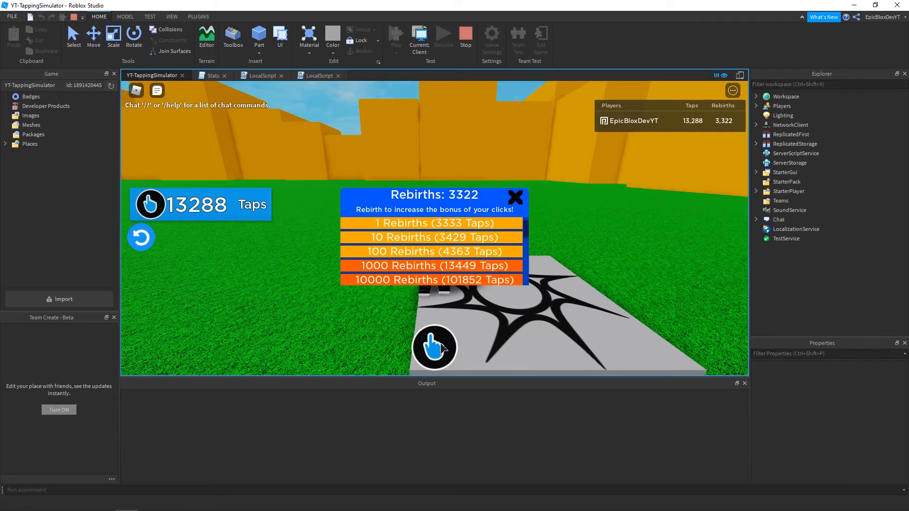
left_click(464, 38)
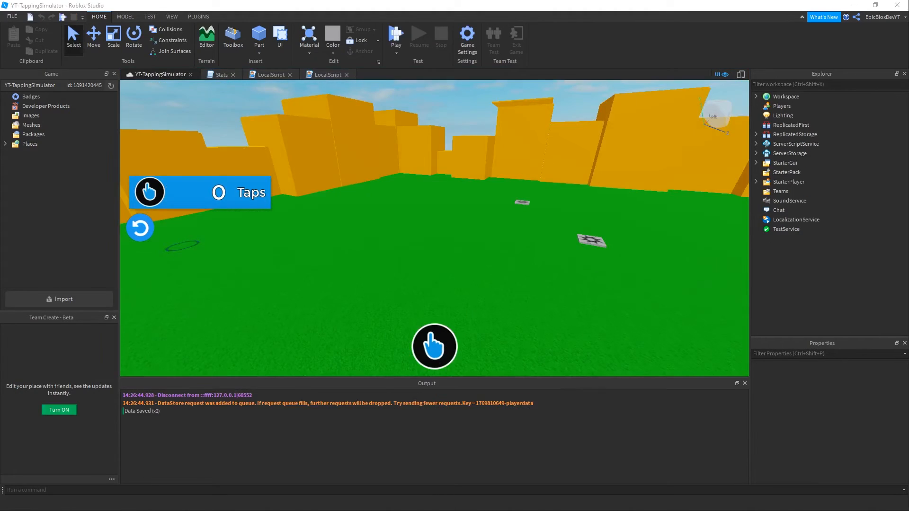
Check that Studio access to API Services is enabled in Game Settings Security
left_click(467, 38)
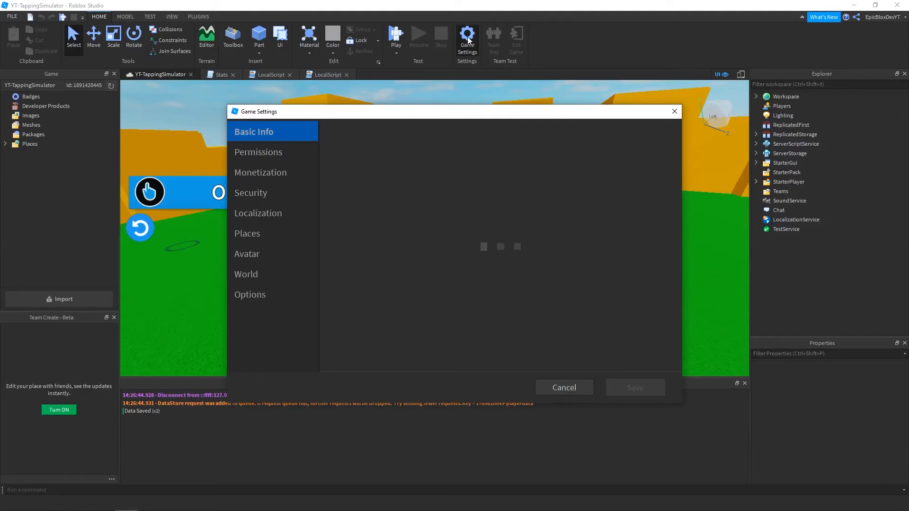
left_click(253, 132)
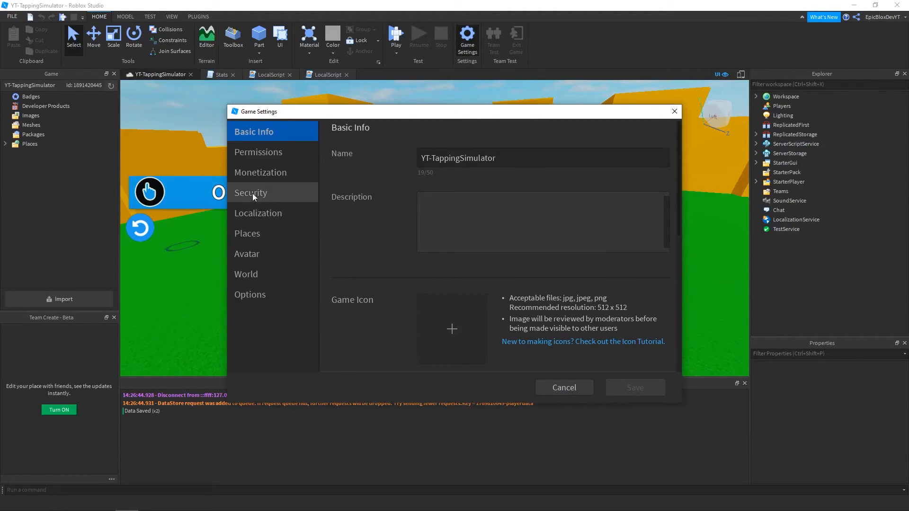
left_click(250, 193)
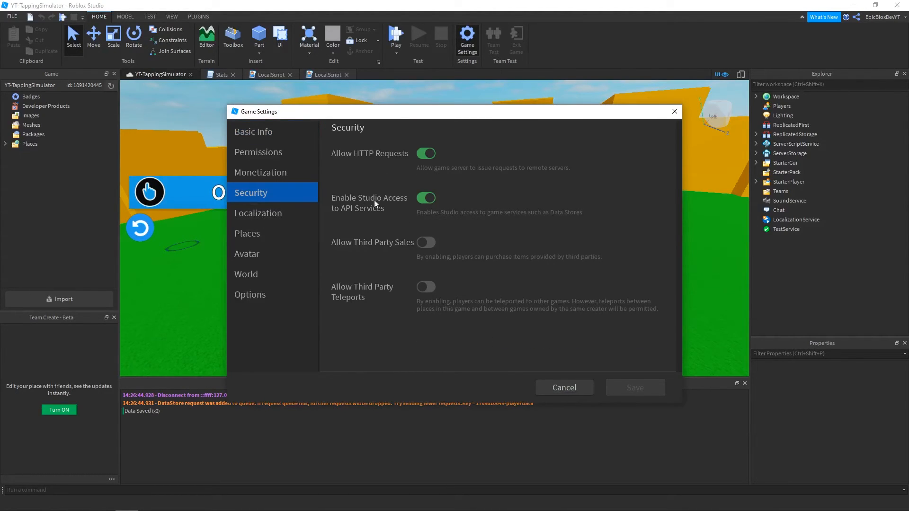
mouse_move(581, 332)
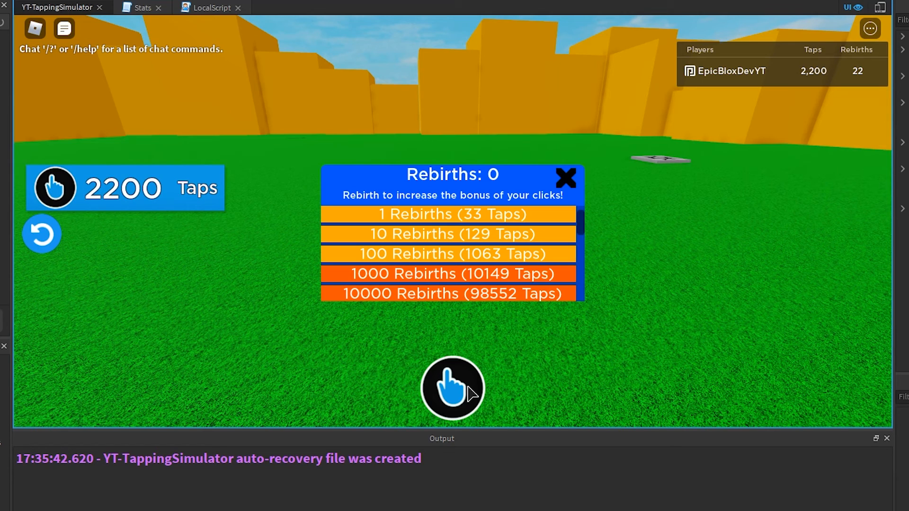
Buy 100 rebirths with the saved taps, bringing Rebirths to 122
left_click(452, 214)
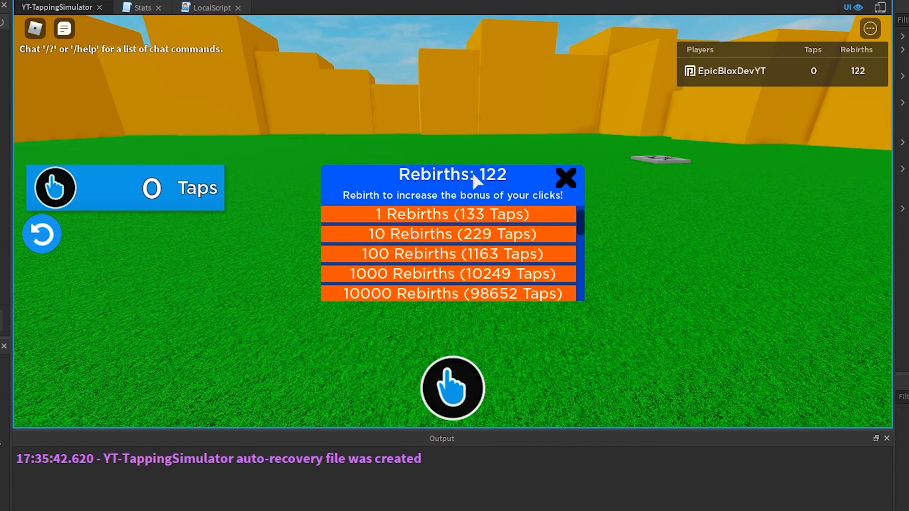
mouse_move(510, 4)
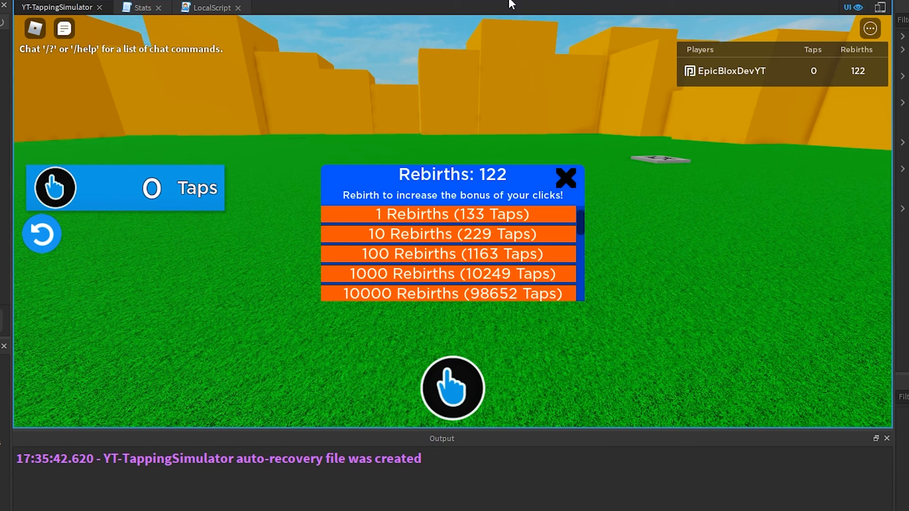
mouse_move(402, 22)
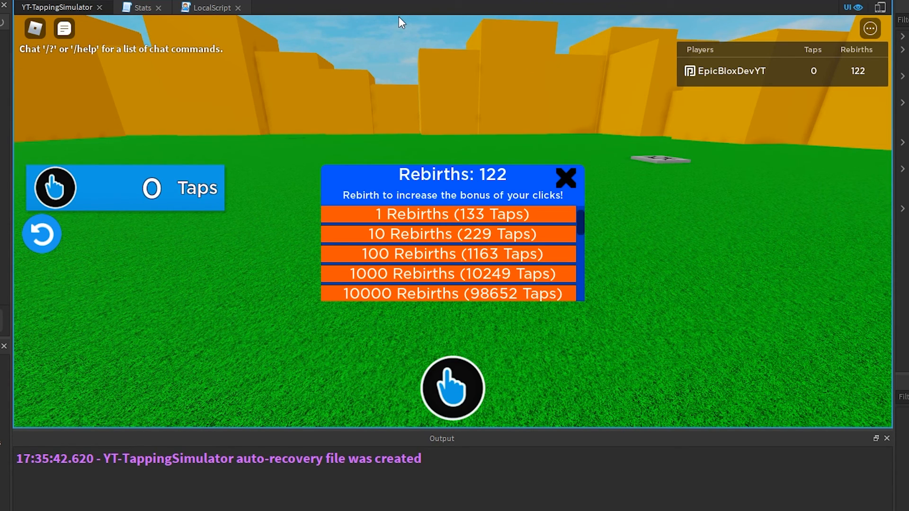